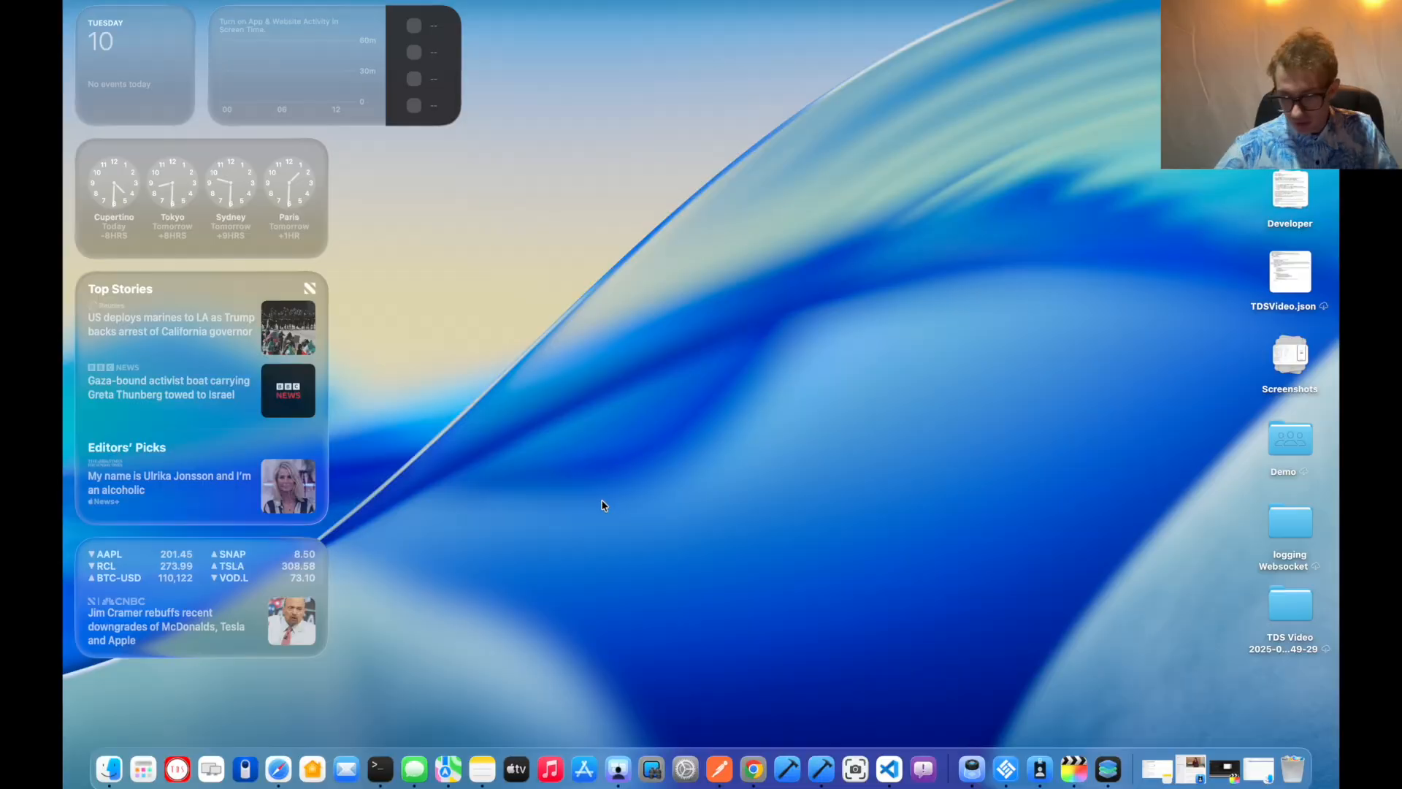
{"action": "mouse_move", "coordinate": [1072, 770]}
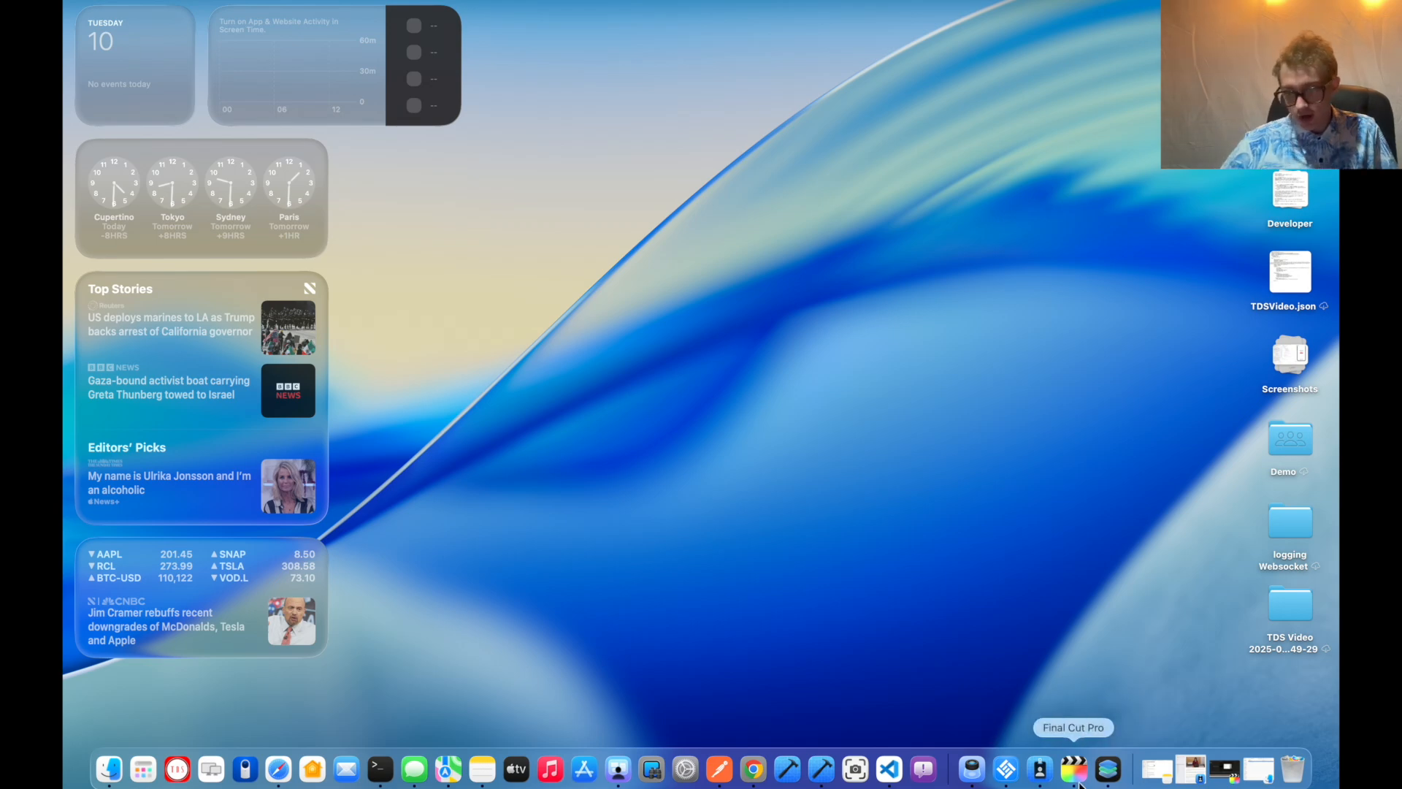
{"action": "mouse_move", "coordinate": [854, 768]}
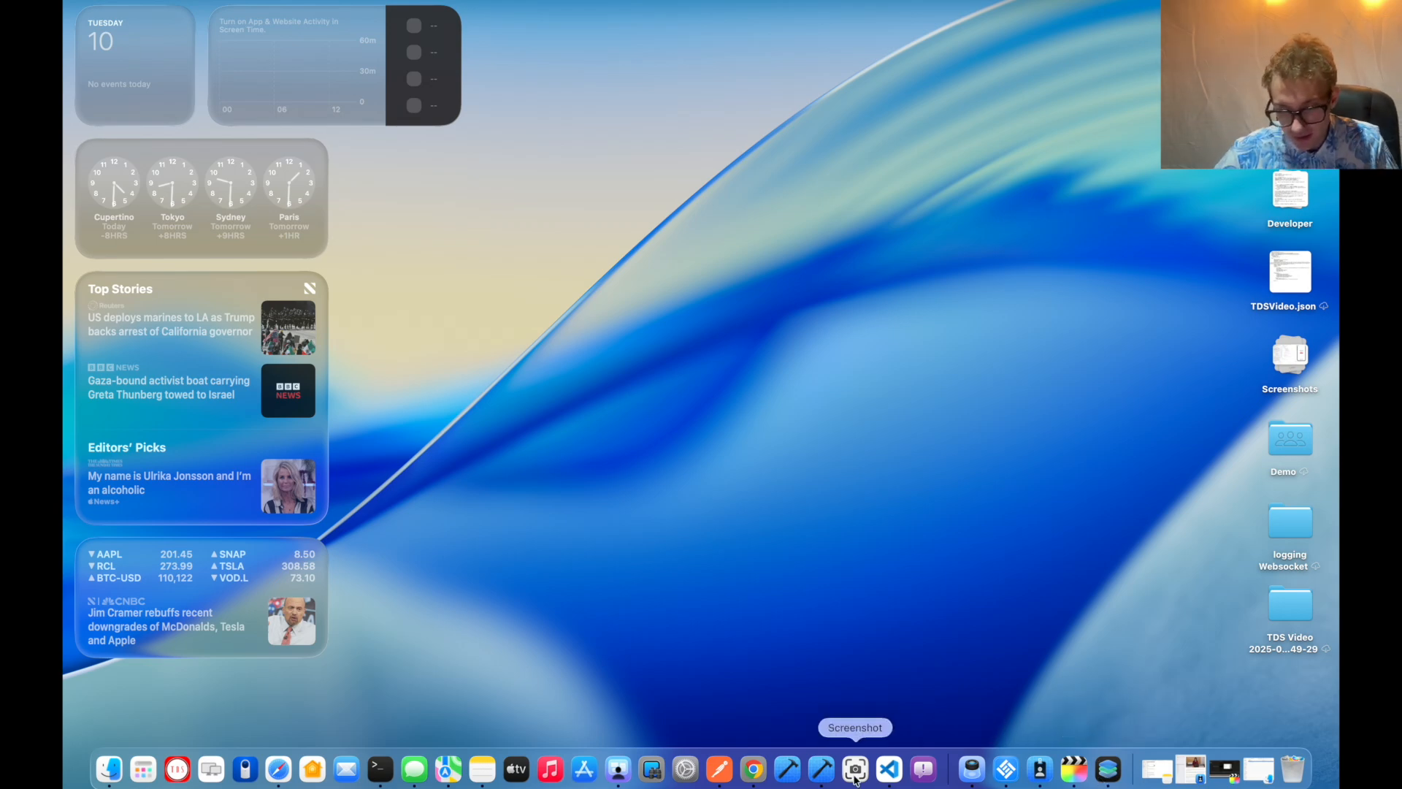
- Launch Icon Composer from Xcode's Open Developer Tool menu
{"action": "left_click", "coordinate": [886, 770]}
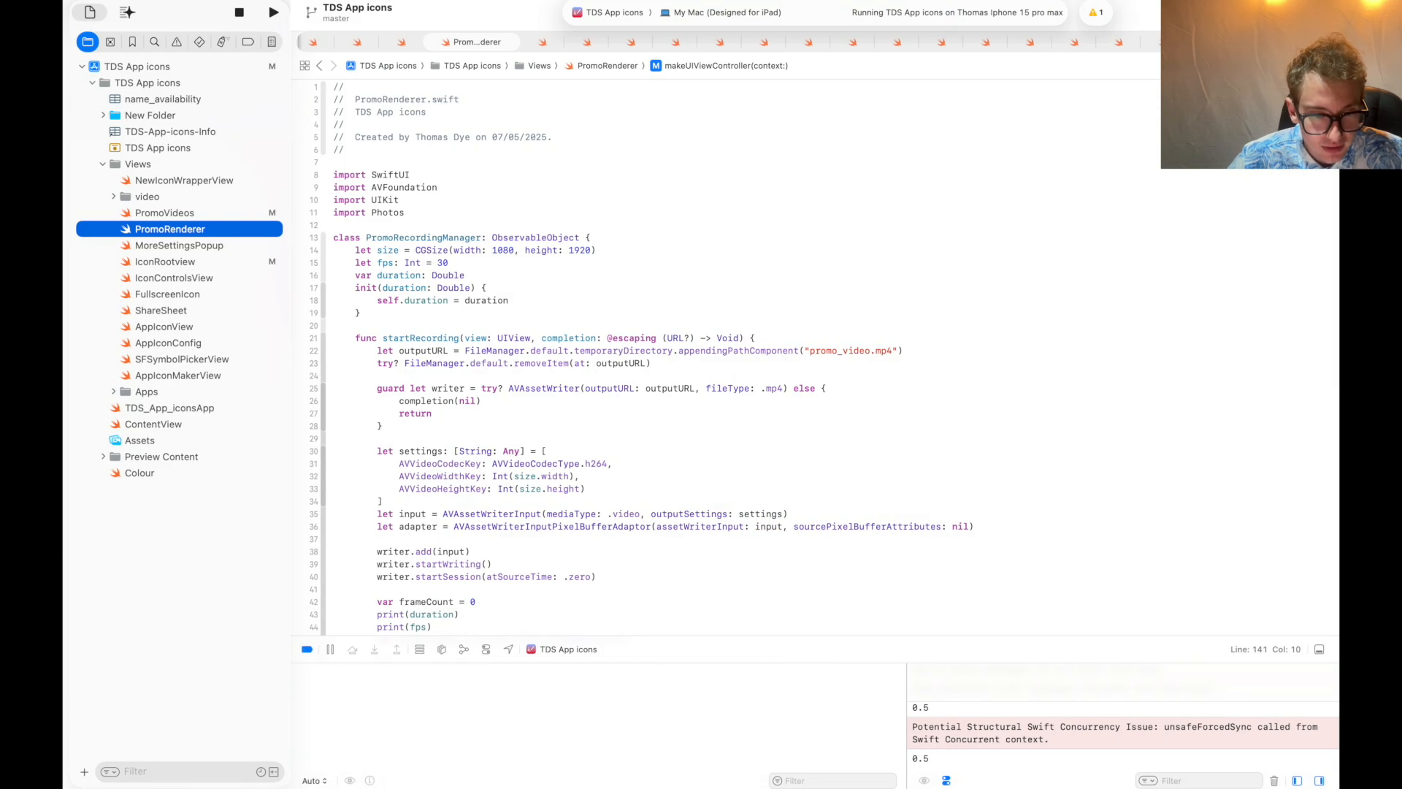
{"action": "left_click", "coordinate": [150, 111]}
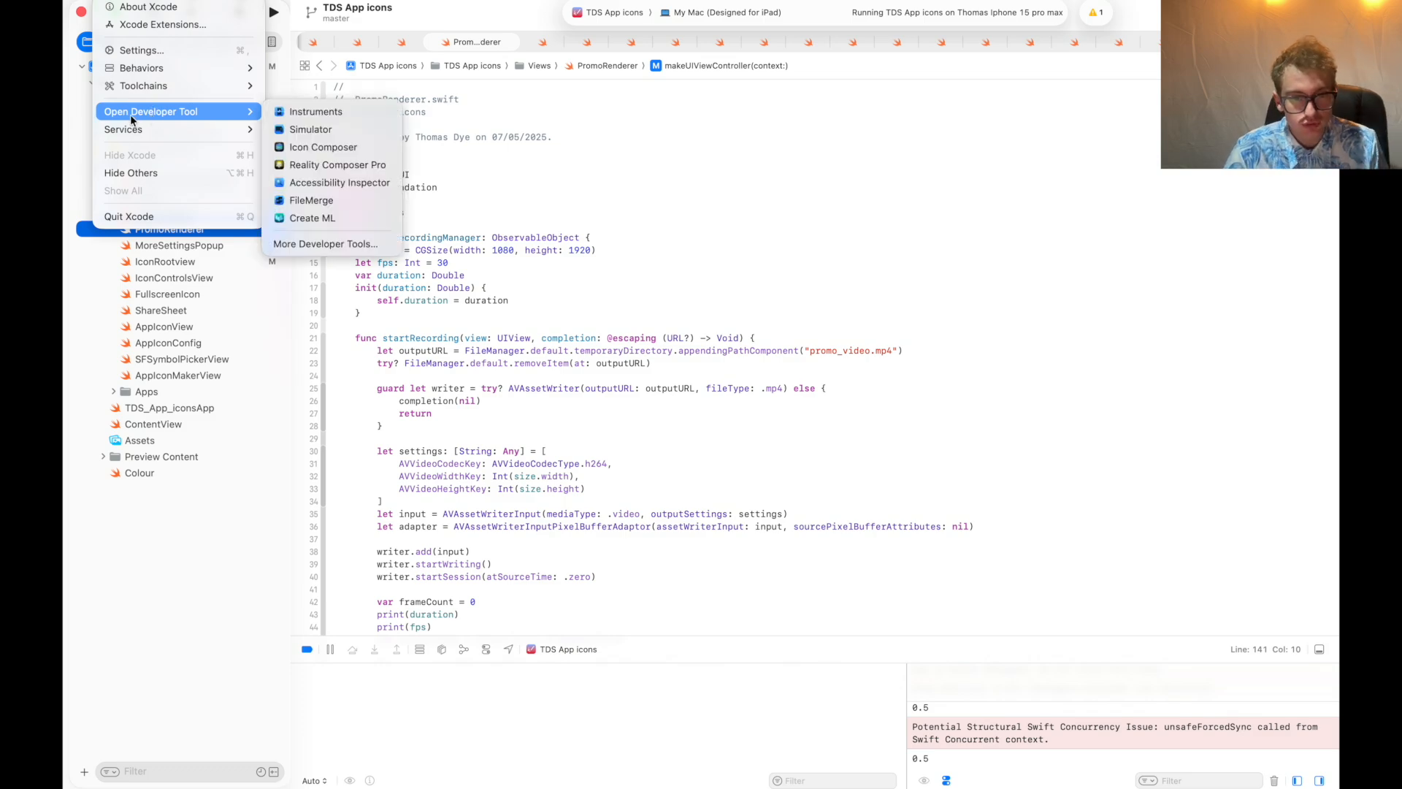
{"action": "mouse_move", "coordinate": [323, 146]}
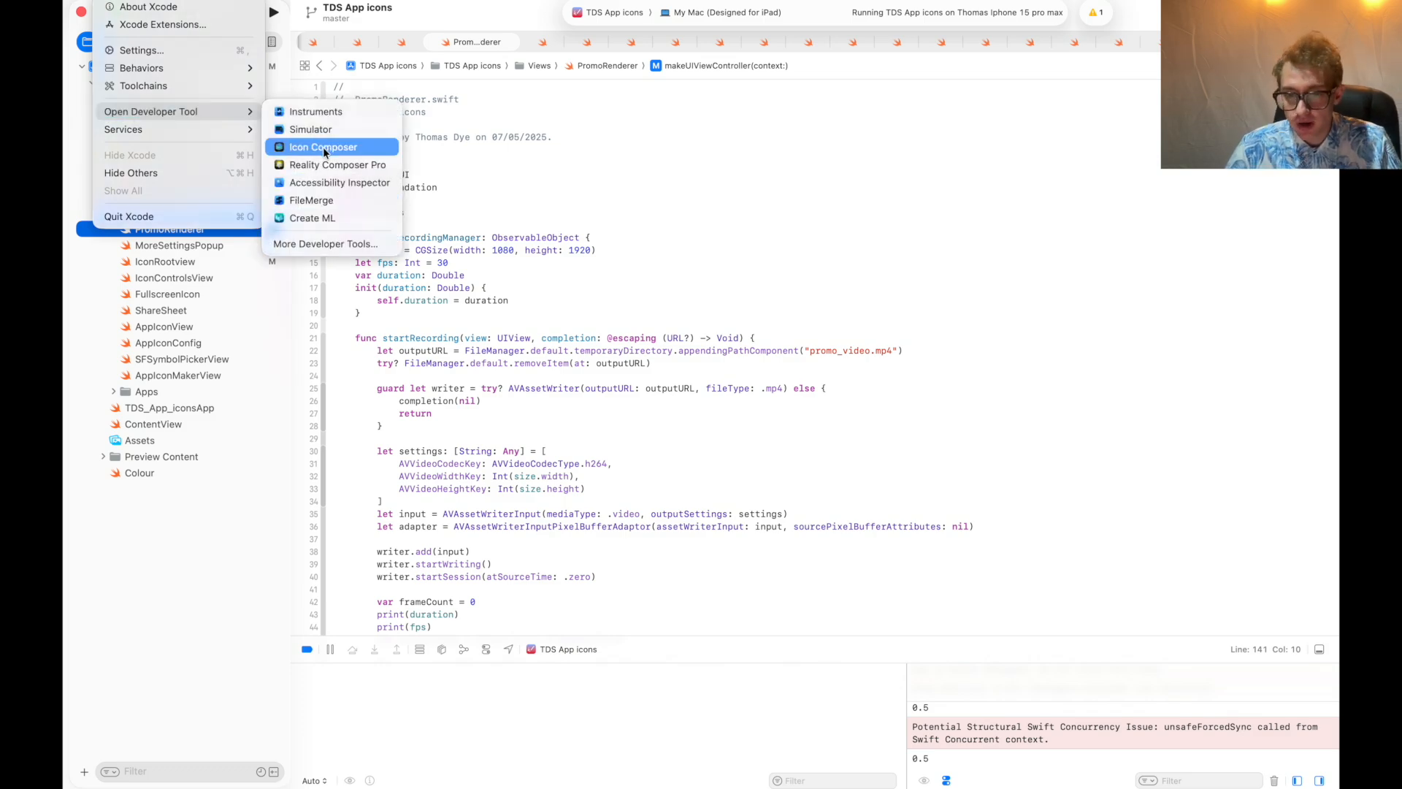
{"action": "left_click", "coordinate": [323, 146]}
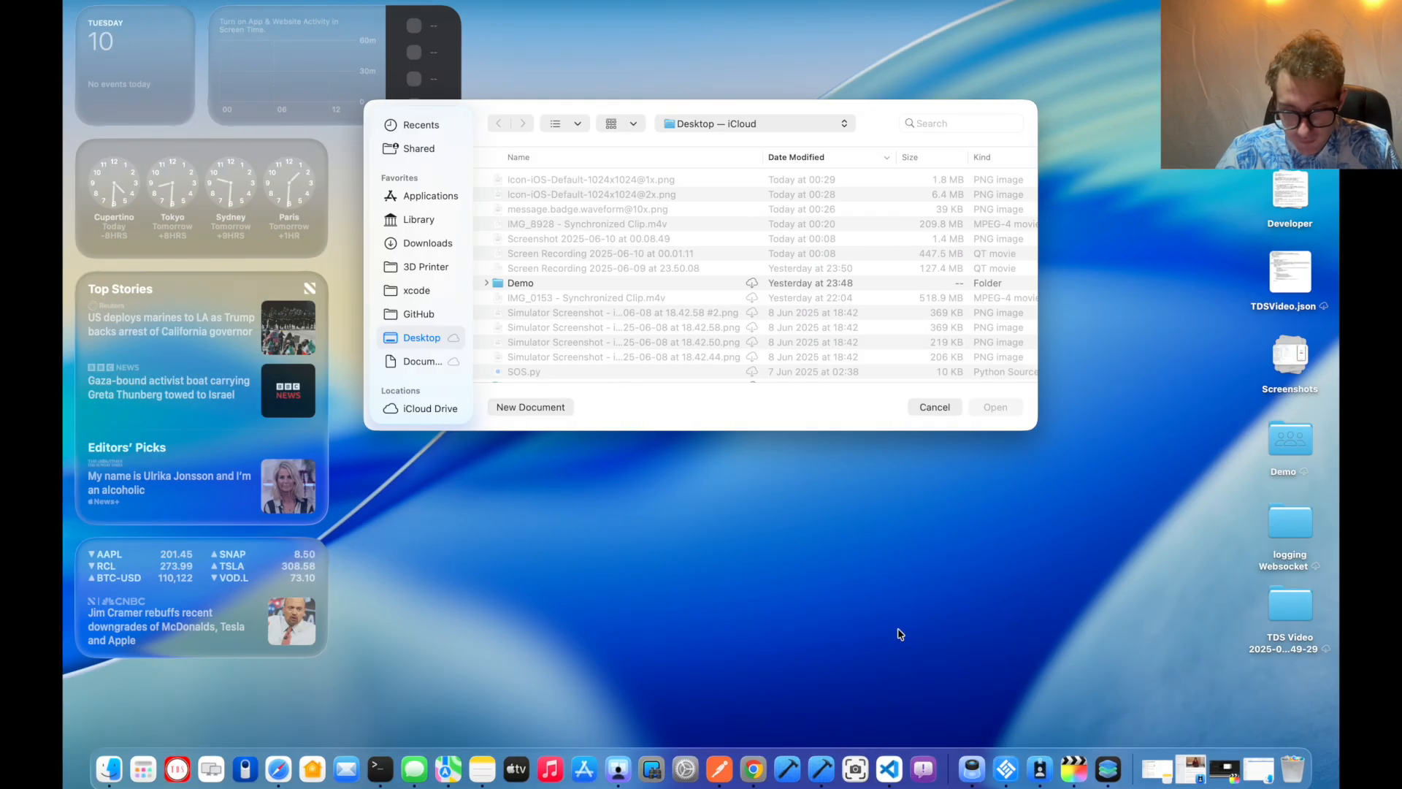
- Create a new icon document, maximize the editor and preview the icon over the wallpaper background
{"action": "left_click", "coordinate": [933, 407]}
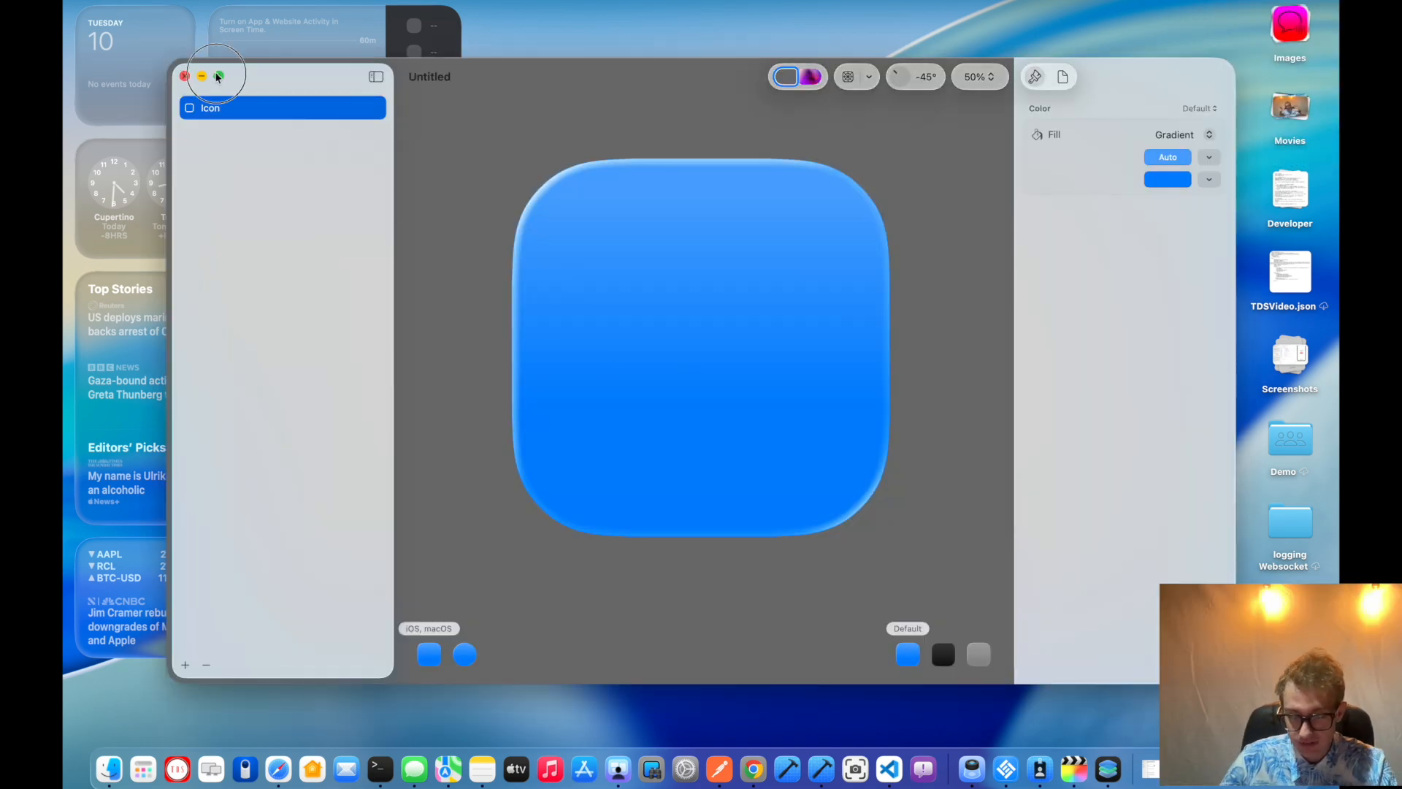
{"action": "left_click", "coordinate": [219, 76]}
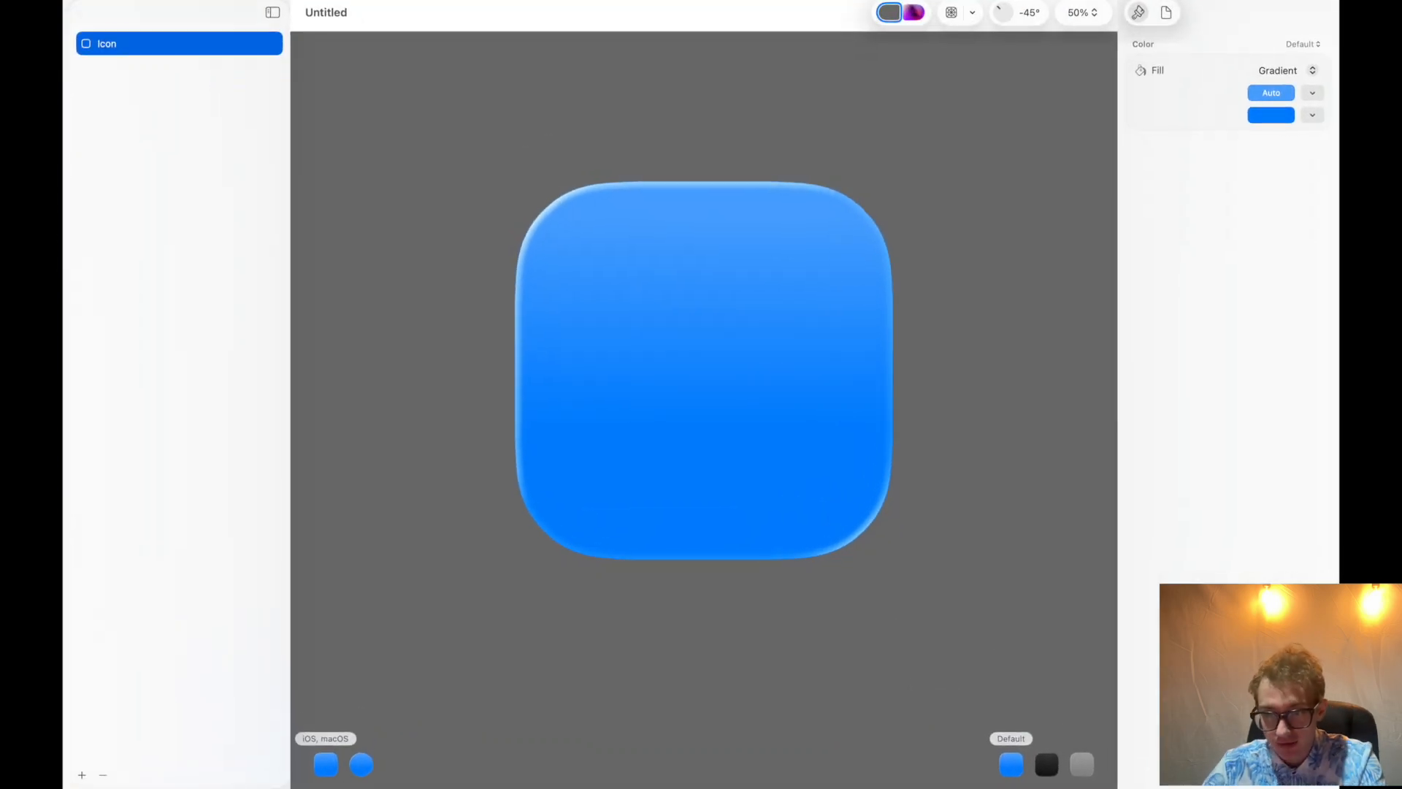
{"action": "left_click", "coordinate": [913, 13]}
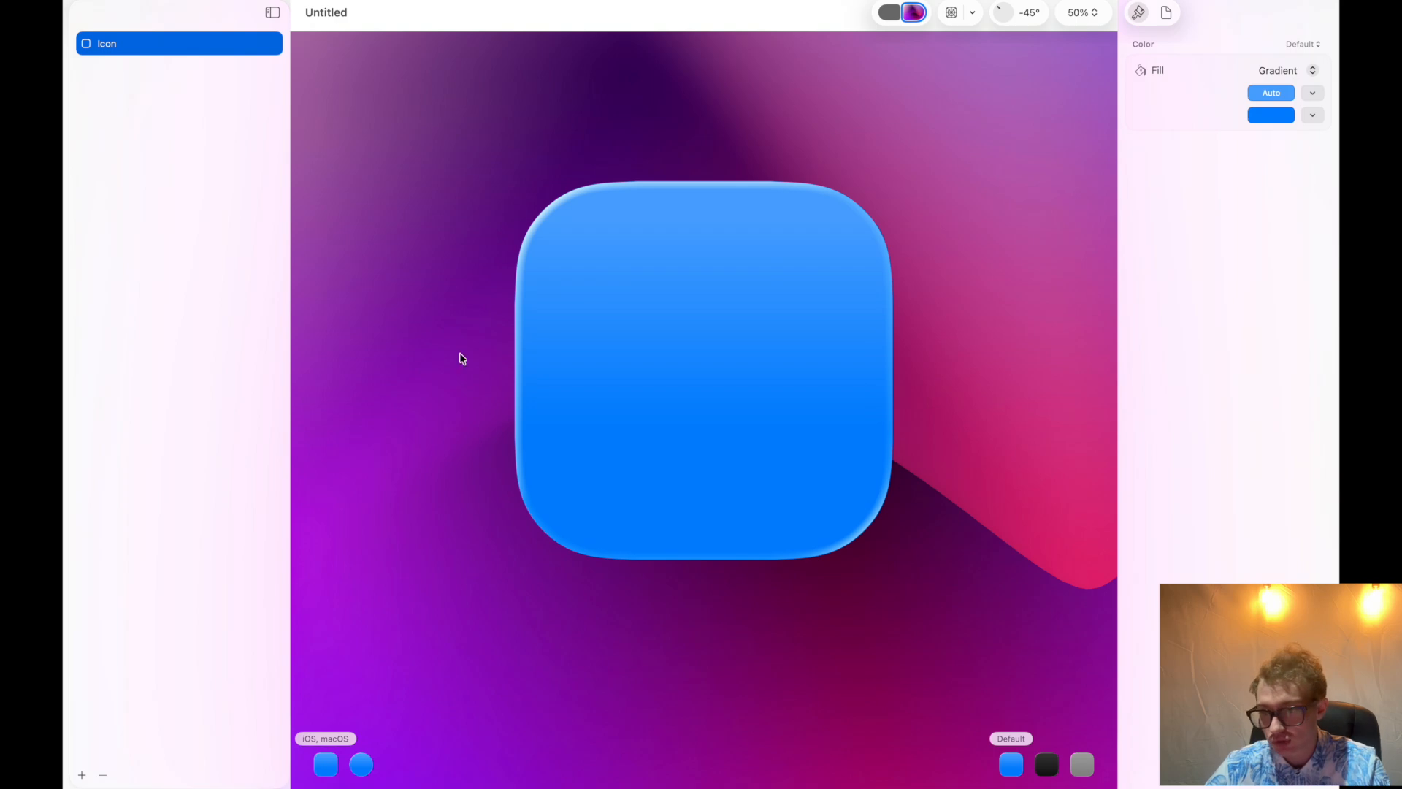
- Try a red top and green bottom colour for the background gradient
{"action": "left_click", "coordinate": [1281, 70]}
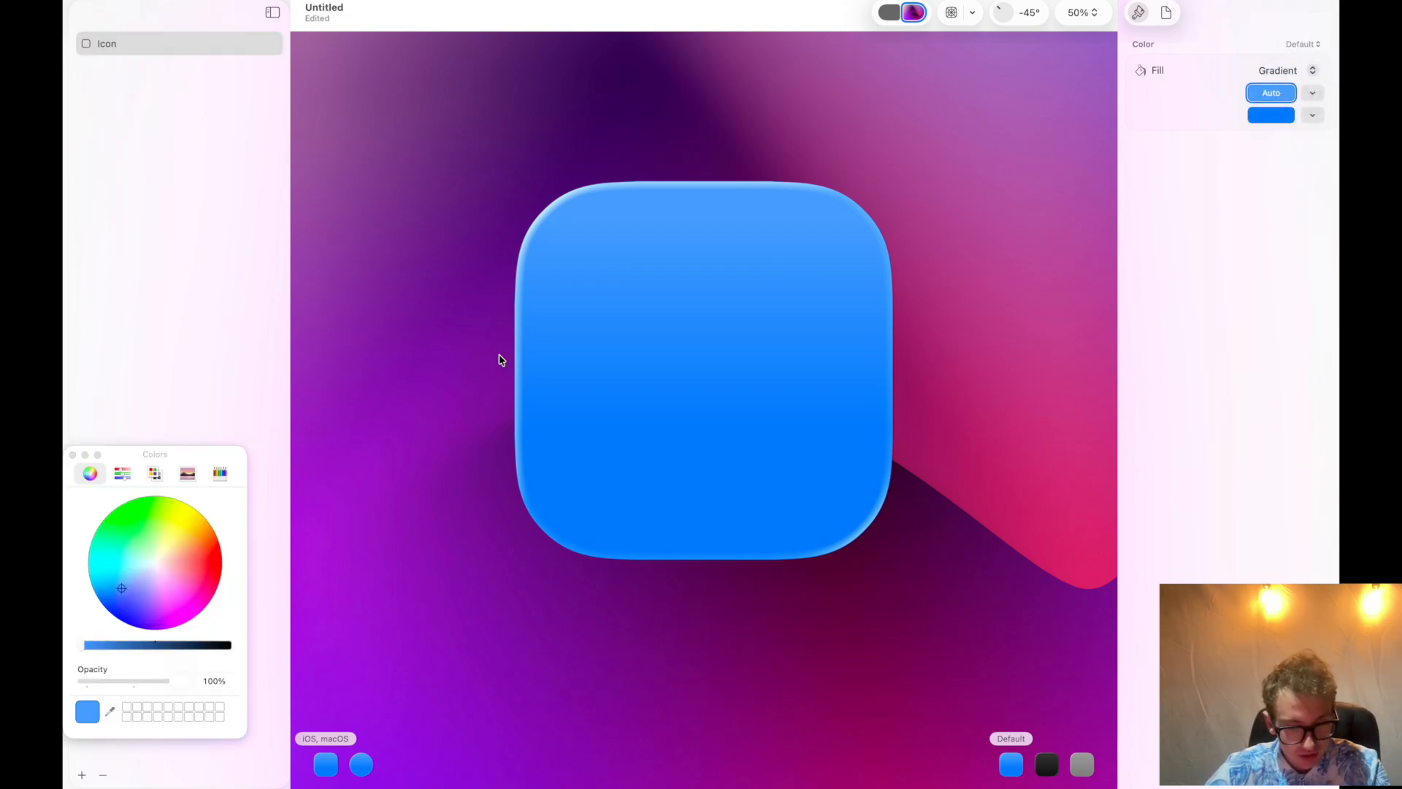
{"action": "left_click", "coordinate": [220, 545]}
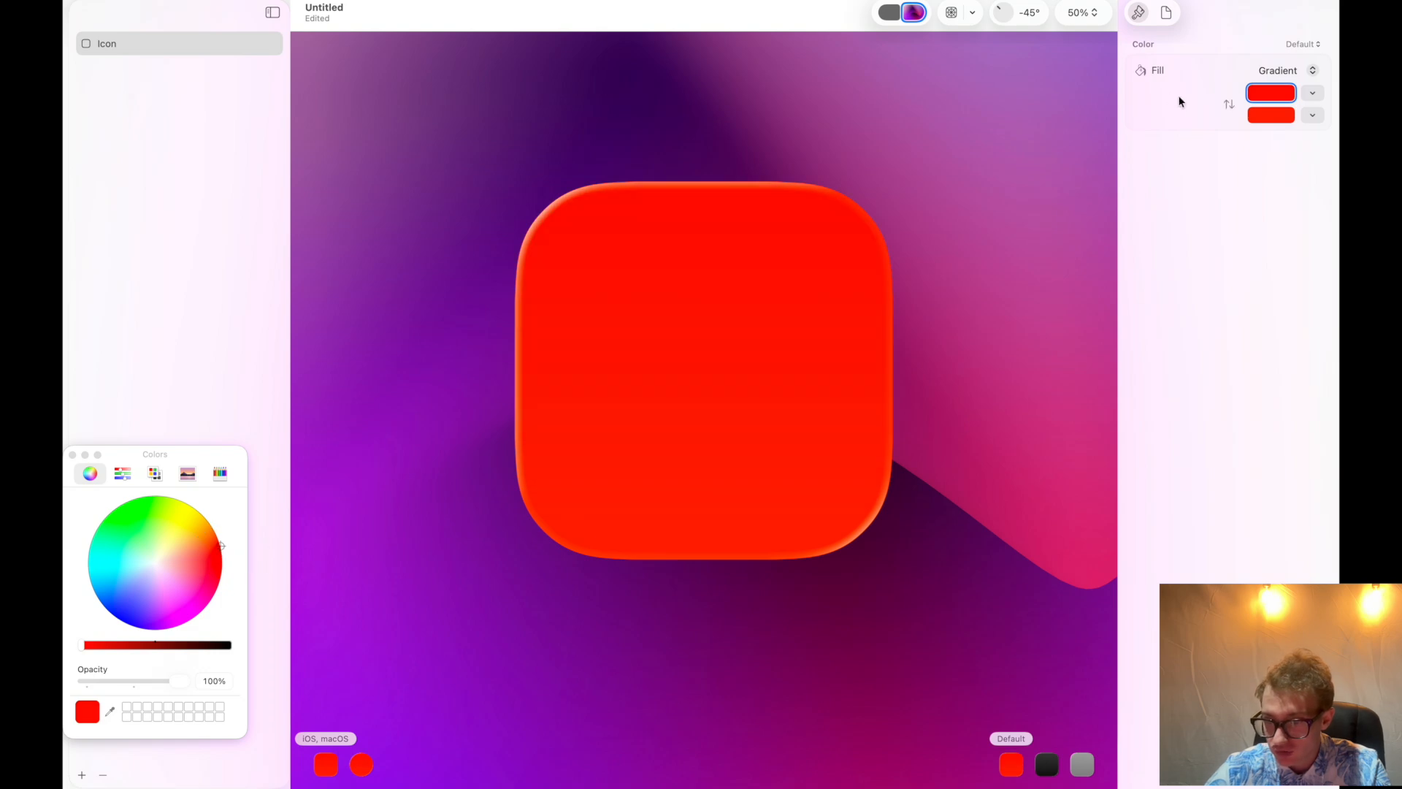
{"action": "left_click", "coordinate": [171, 602]}
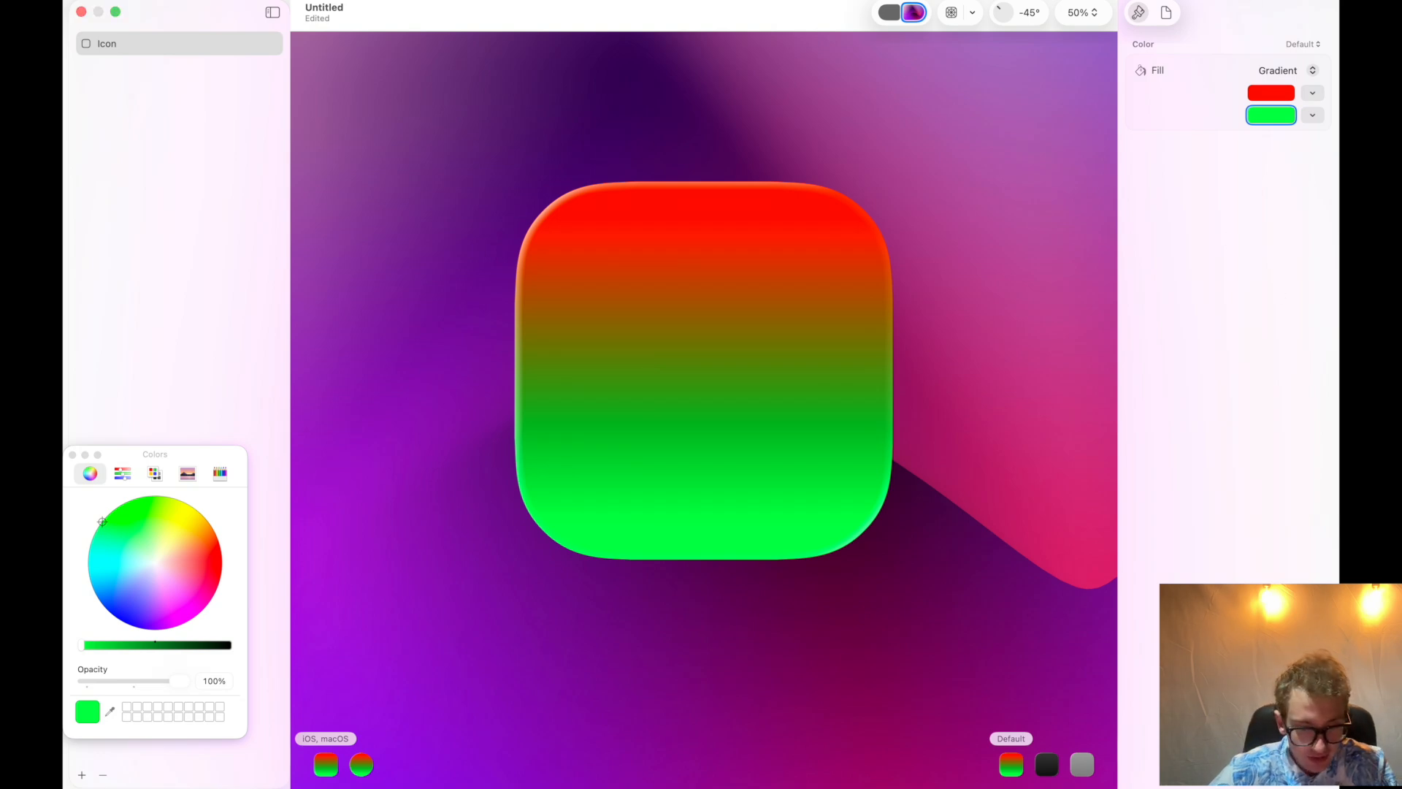
{"action": "left_click", "coordinate": [73, 456]}
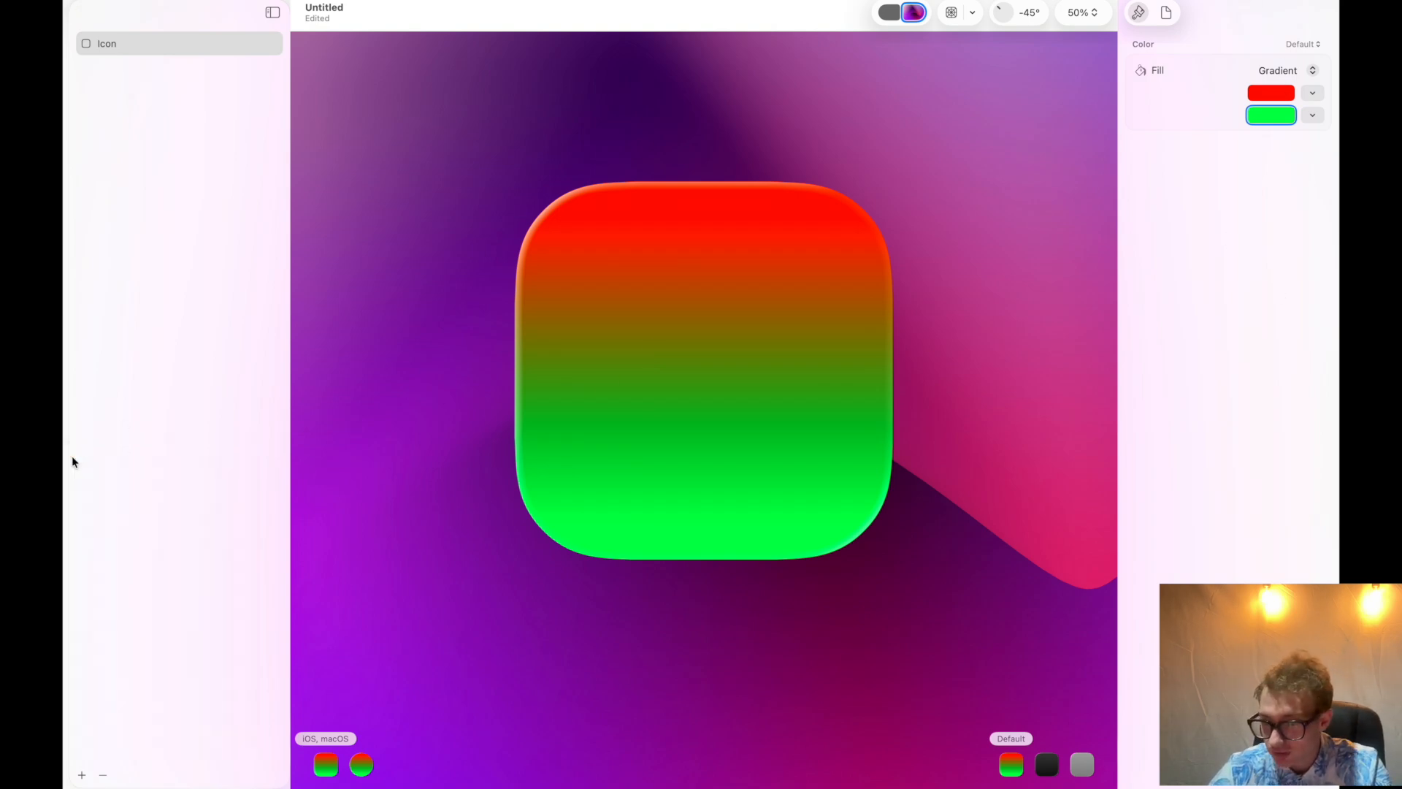
- Recolour the gradient to teal at the top and purple at the bottom
{"action": "left_click", "coordinate": [1269, 92]}
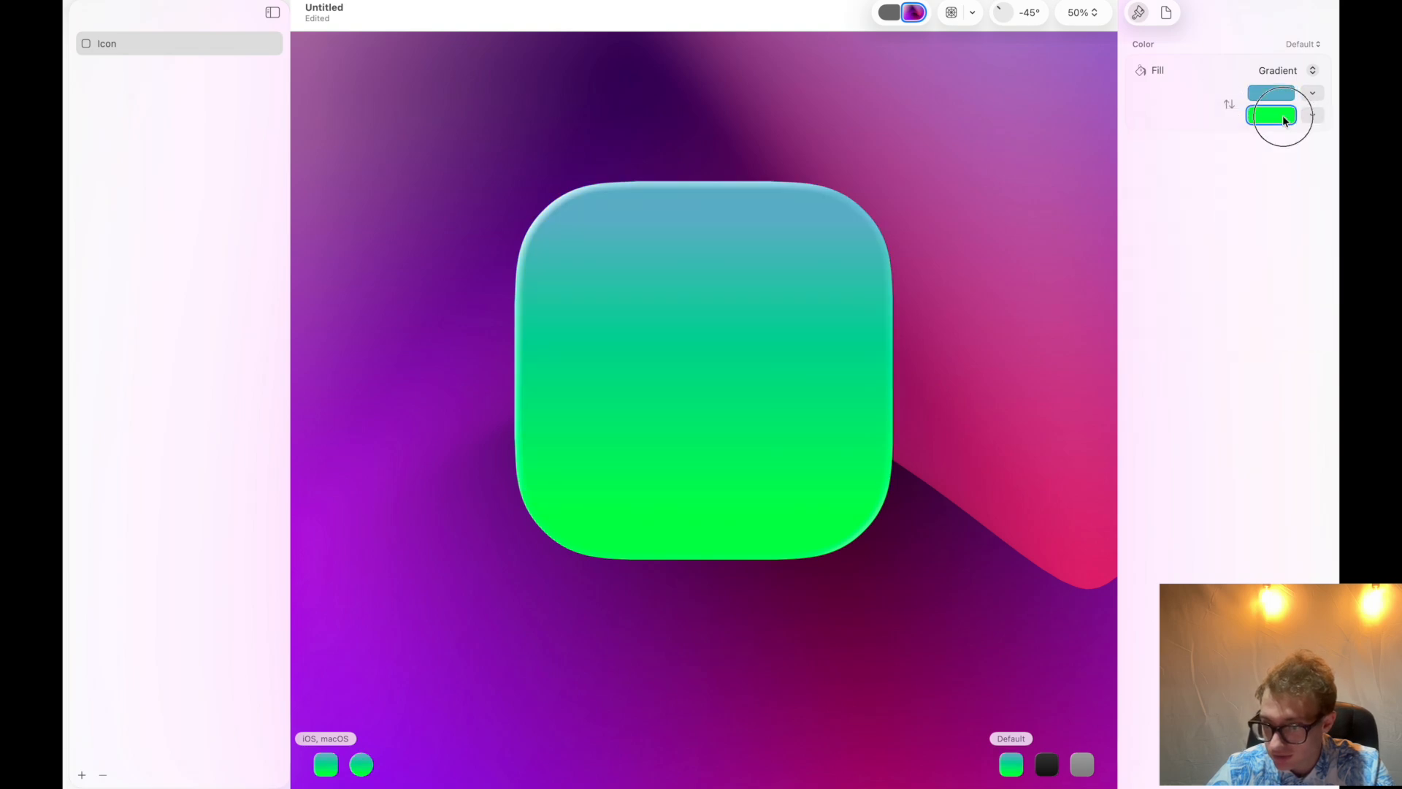
{"action": "left_click", "coordinate": [1269, 114]}
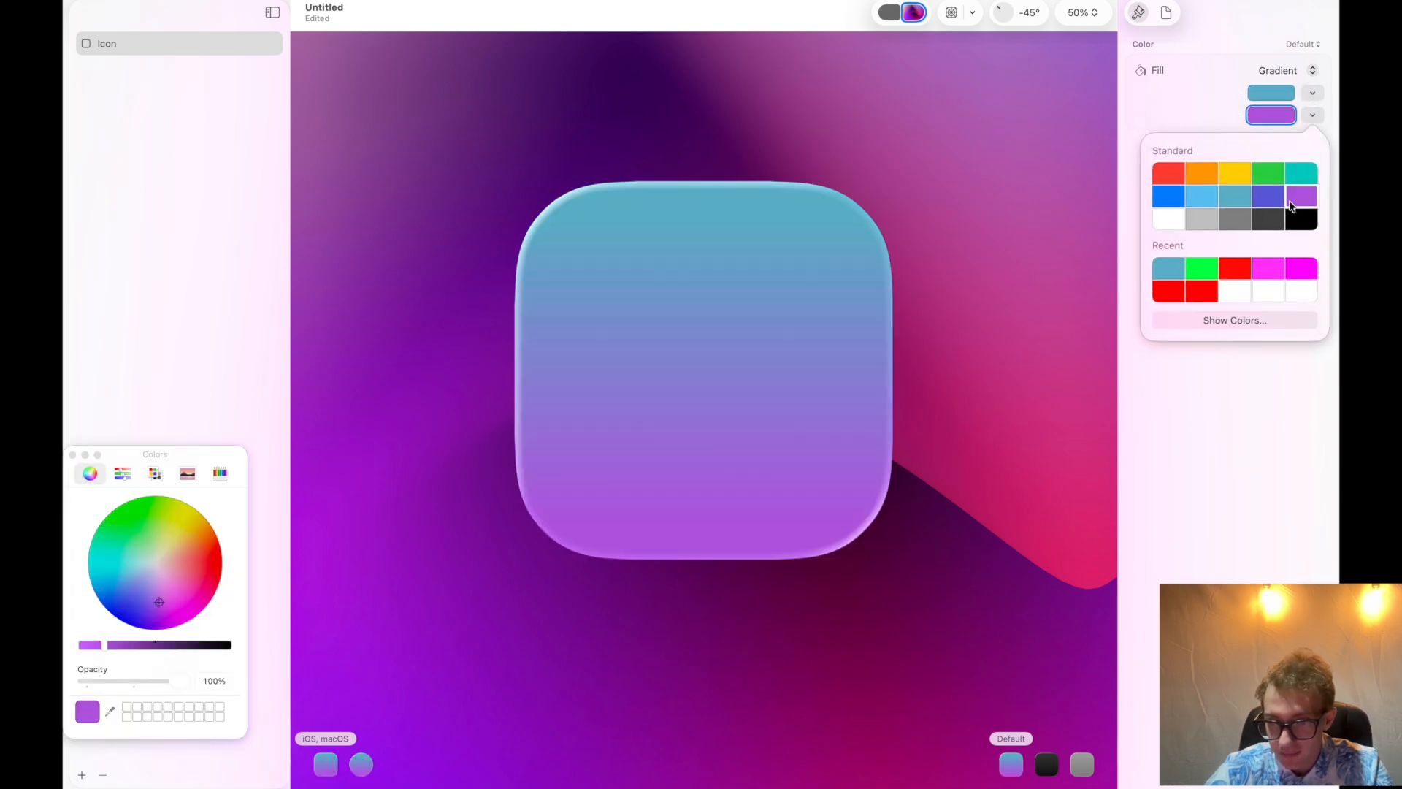
{"action": "left_click", "coordinate": [890, 13]}
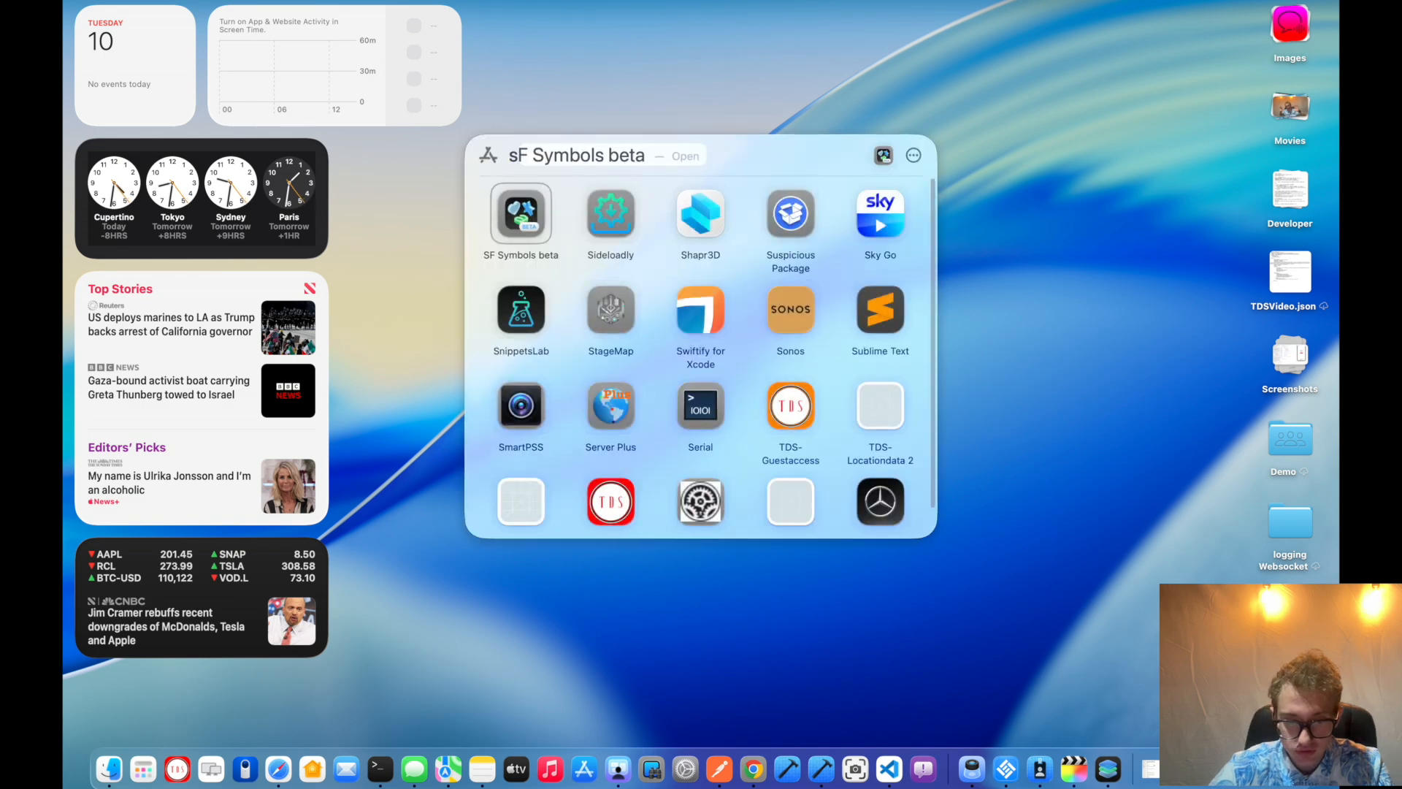
- Search Launchpad for 'sf' and bring up the SF Symbols beta window
{"action": "type", "text": "sf"}
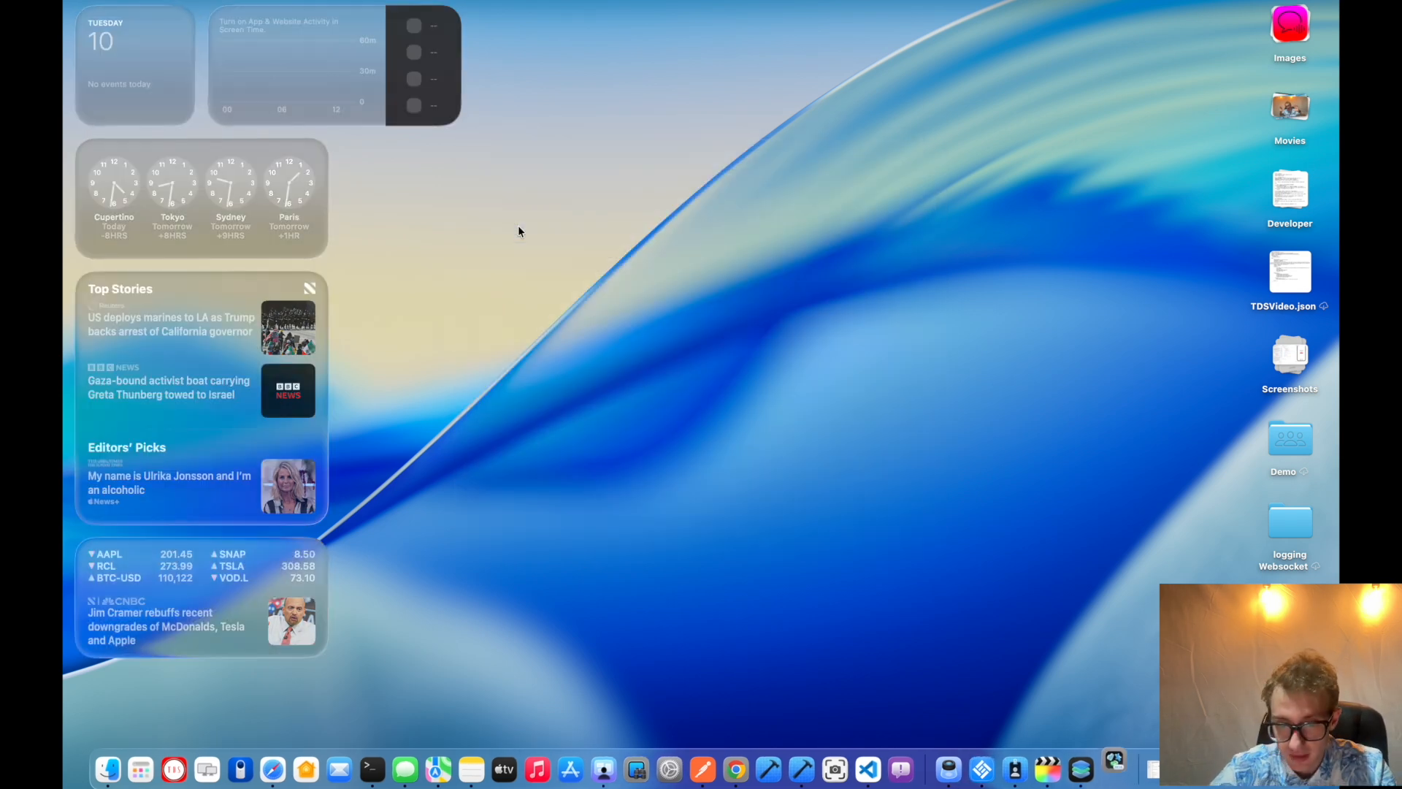
{"action": "left_click", "coordinate": [1114, 769]}
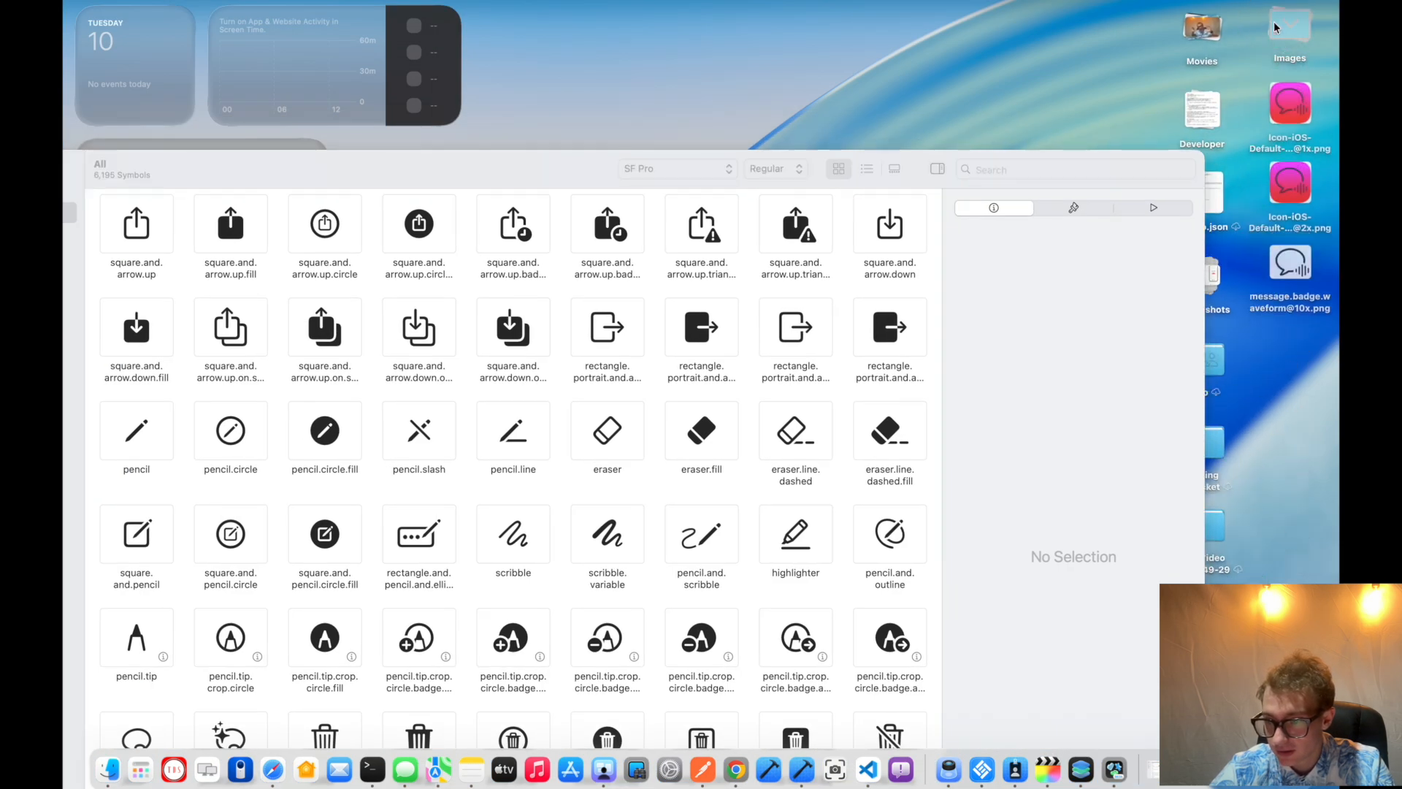
- Browse to the Weather category and copy the sun.min symbol as an image
{"action": "double_click", "coordinate": [1289, 101]}
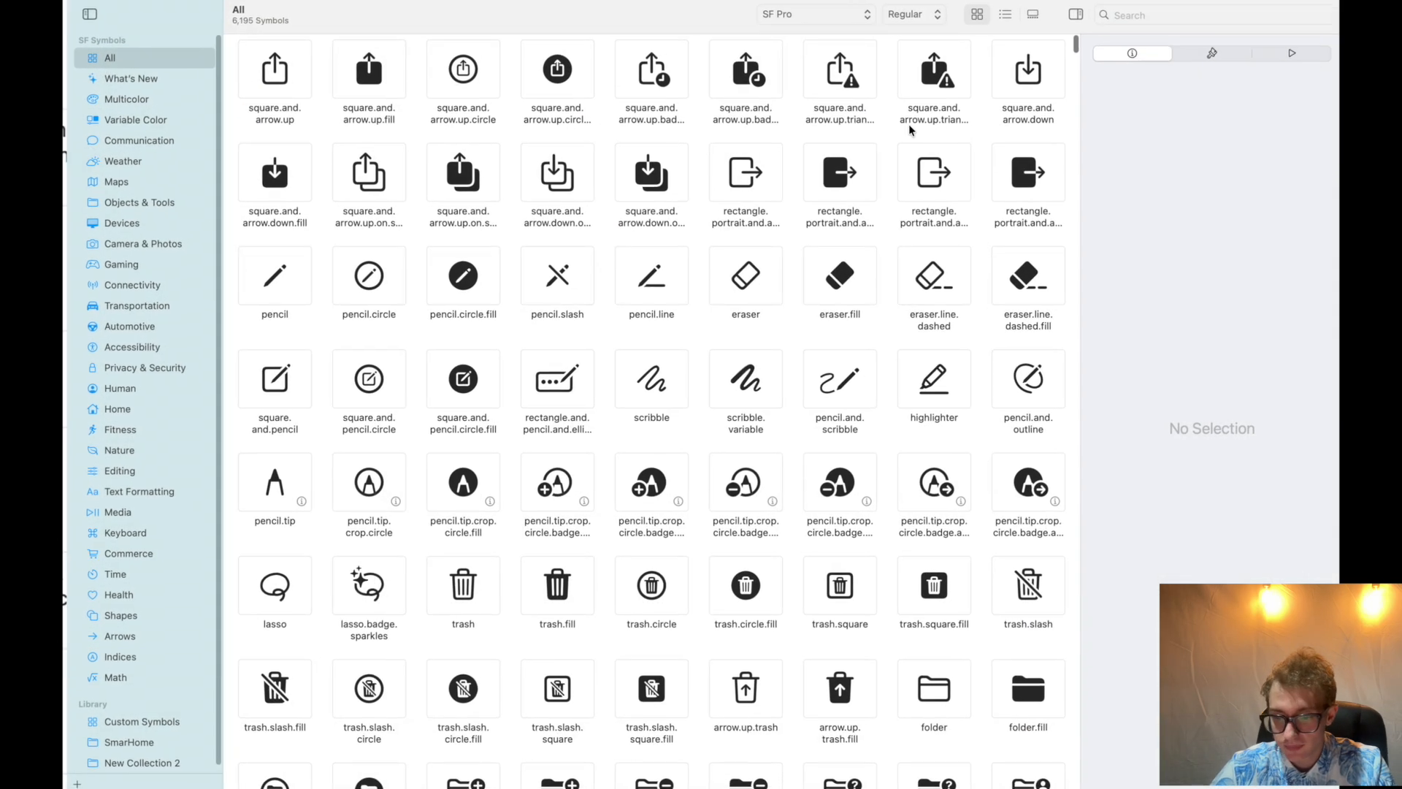
{"action": "type", "text": "file"}
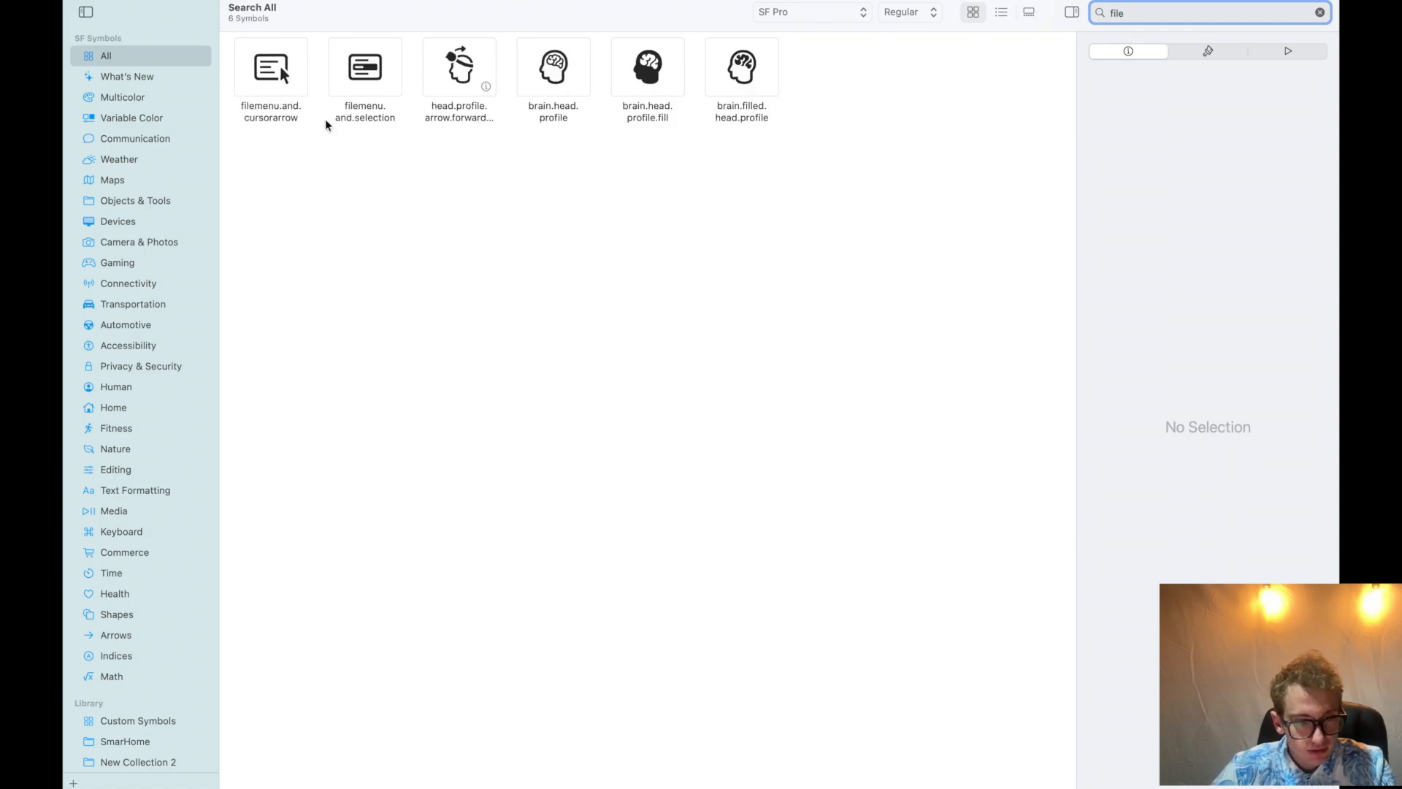
{"action": "left_click", "coordinate": [117, 220]}
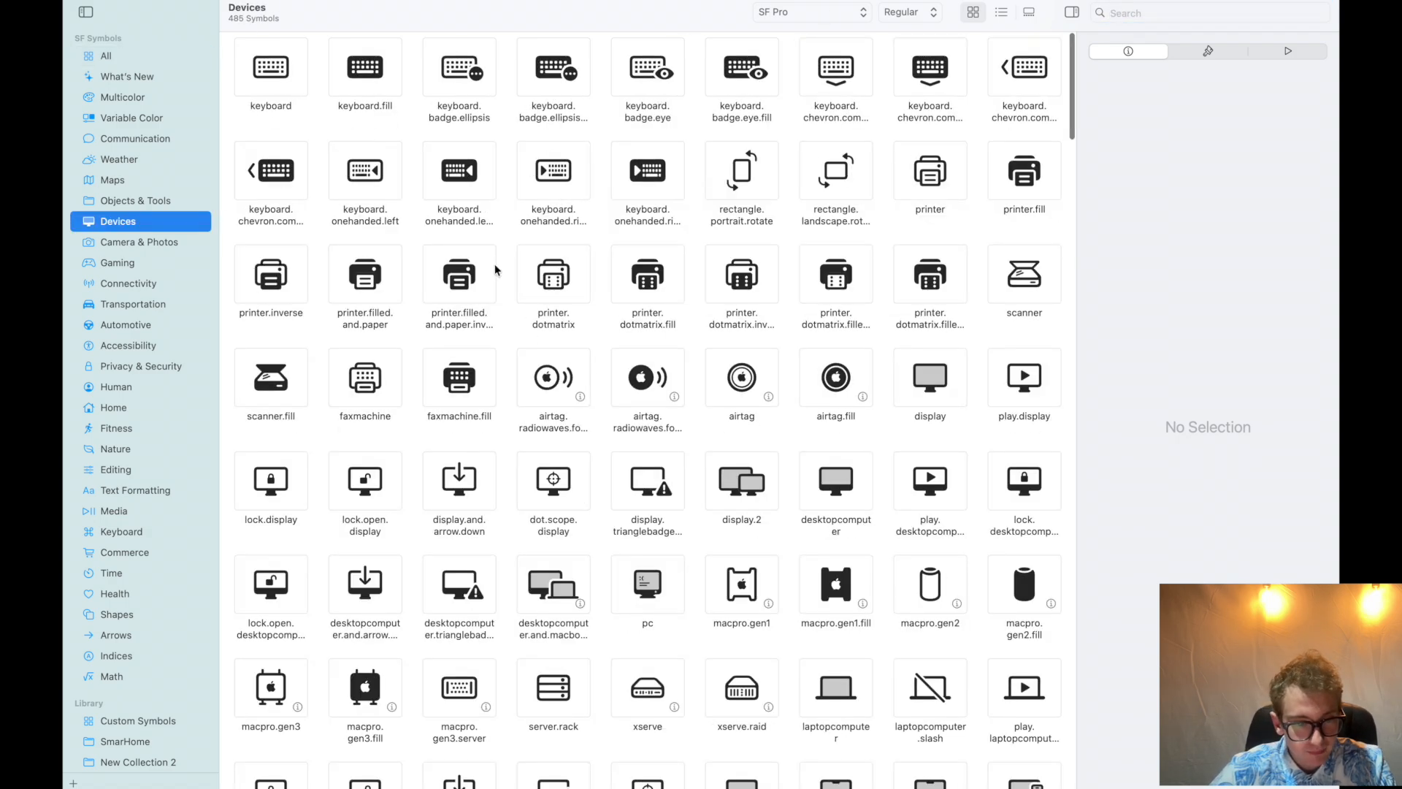
{"action": "left_click", "coordinate": [120, 159]}
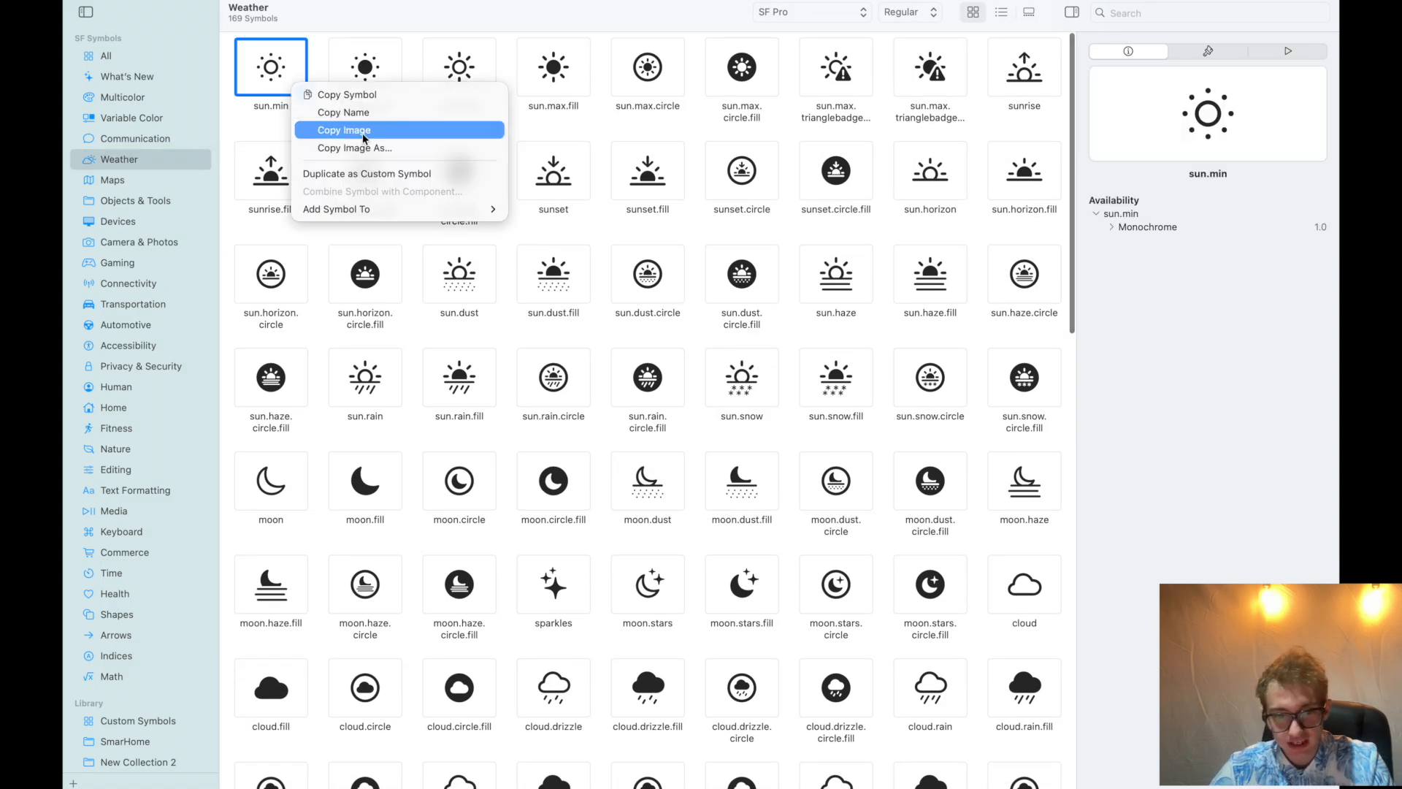
{"action": "left_click", "coordinate": [353, 147]}
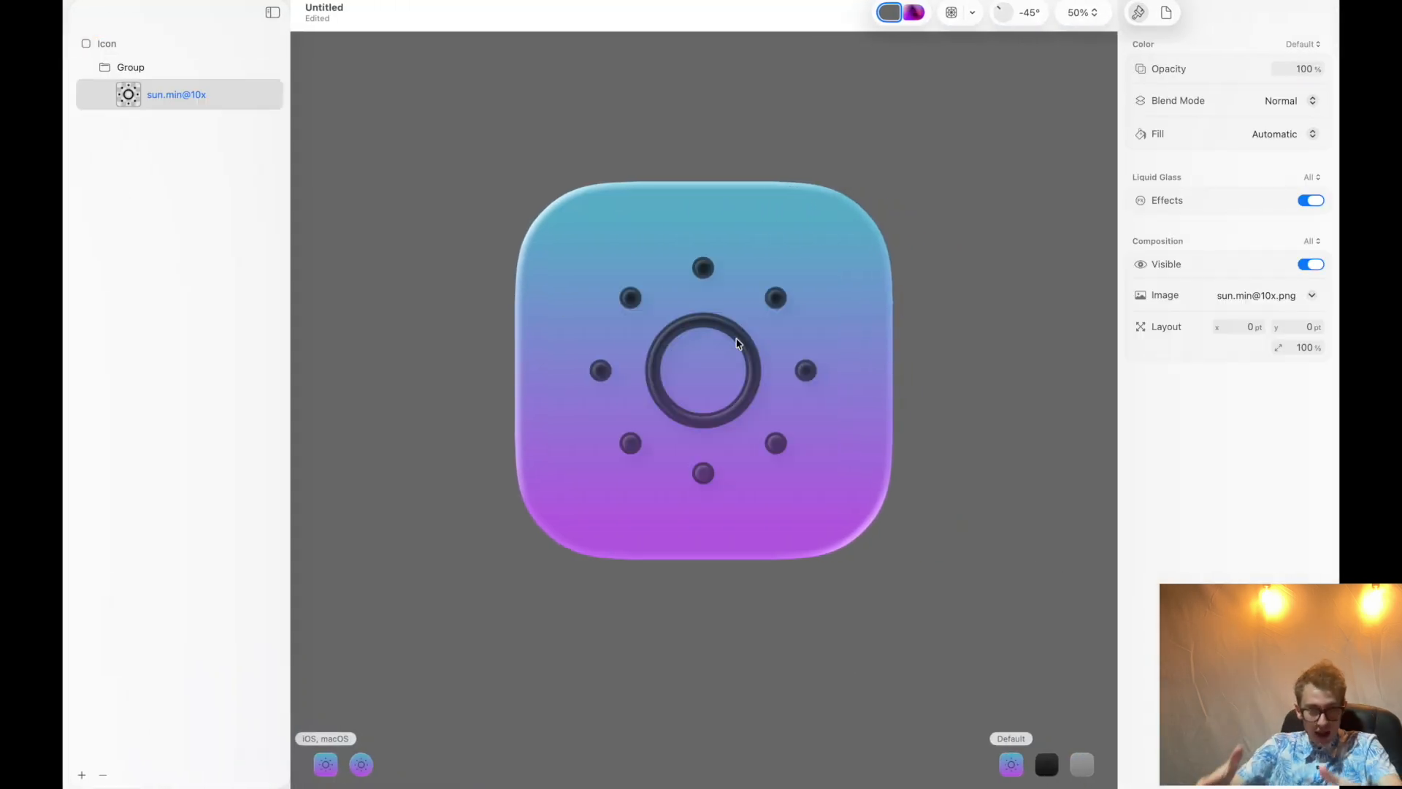
{"action": "mouse_move", "coordinate": [488, 231]}
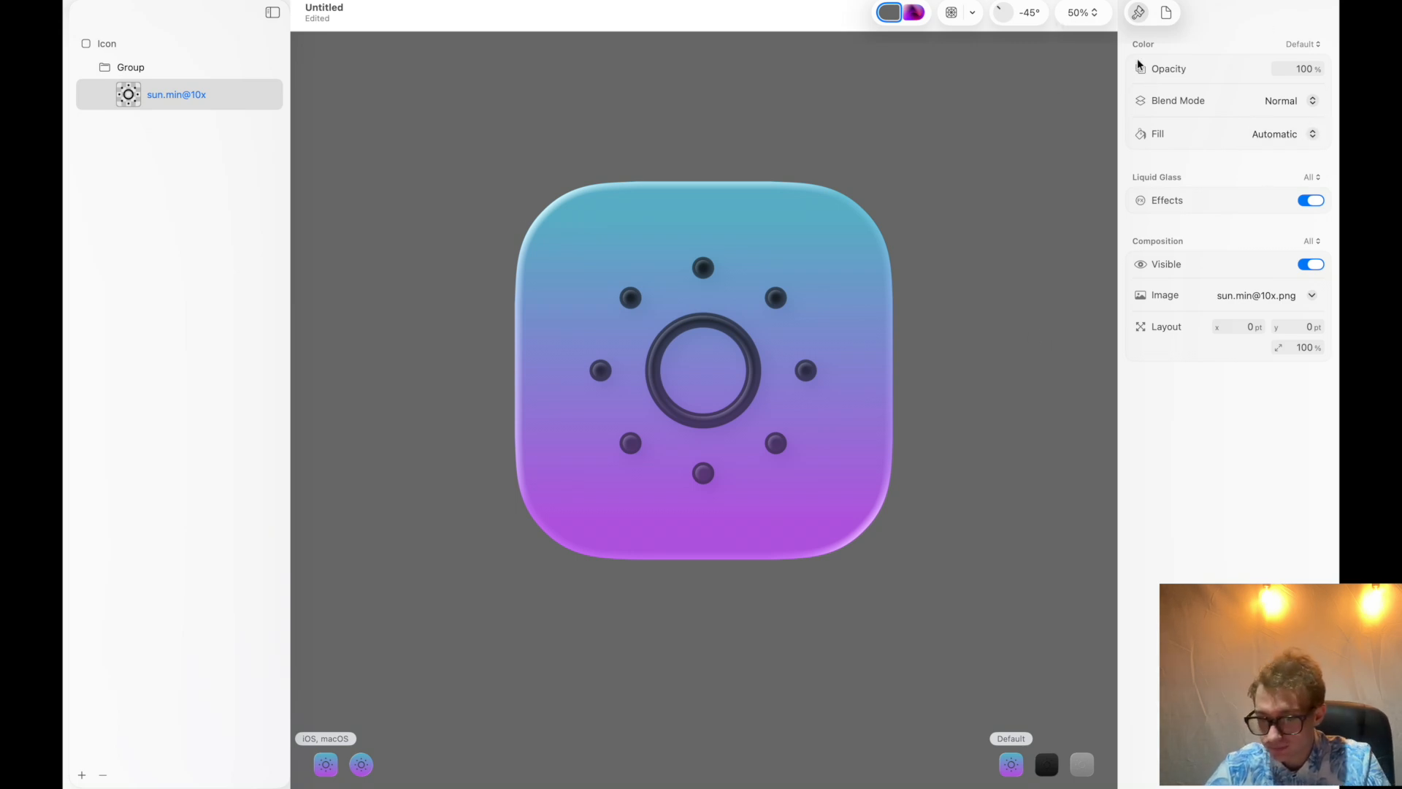
- Nudge the sun symbol, scale it to 142% and adjust its opacity
{"action": "left_click_drag", "start_coordinate": [702, 371], "coordinate": [716, 412]}
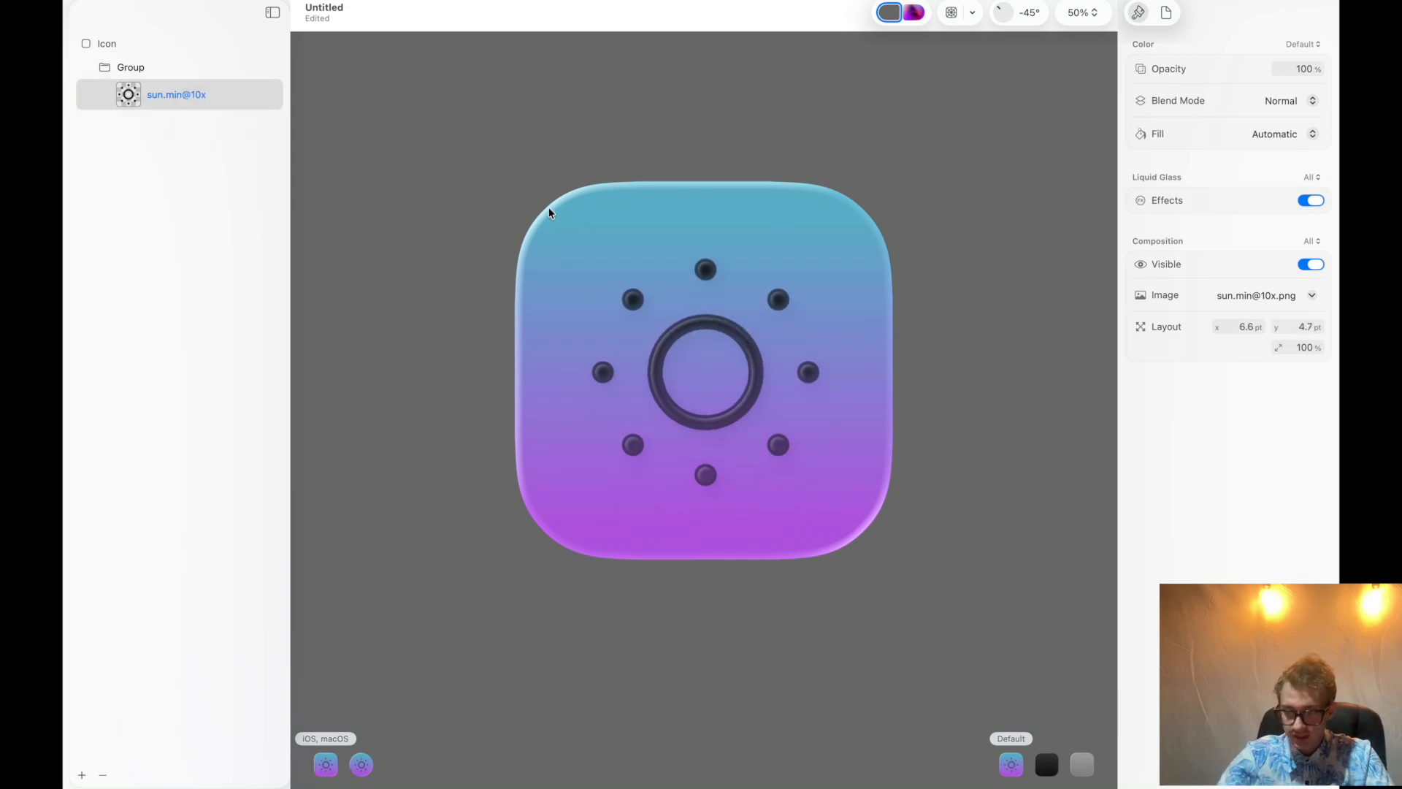
{"action": "mouse_move", "coordinate": [1018, 432]}
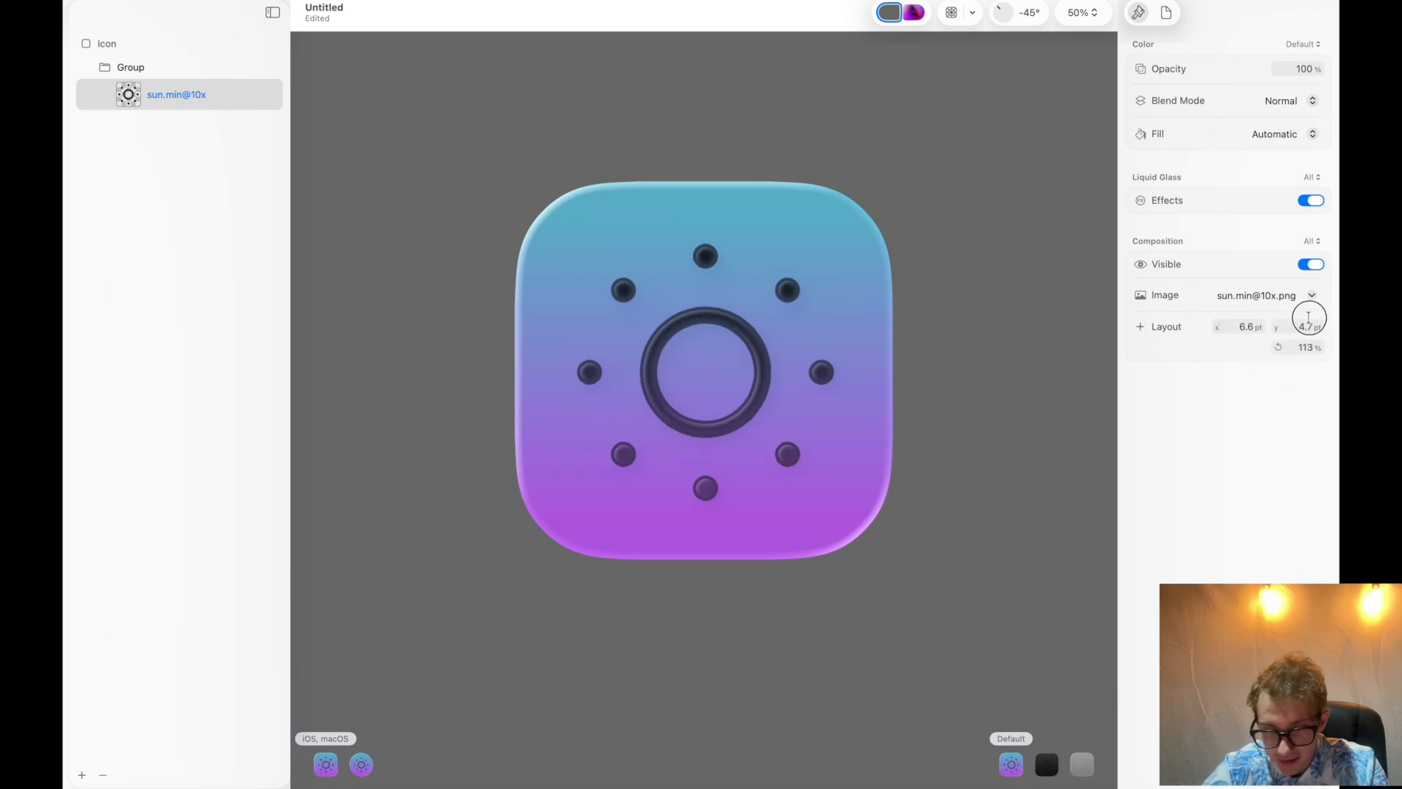
{"action": "type", "text": "142"}
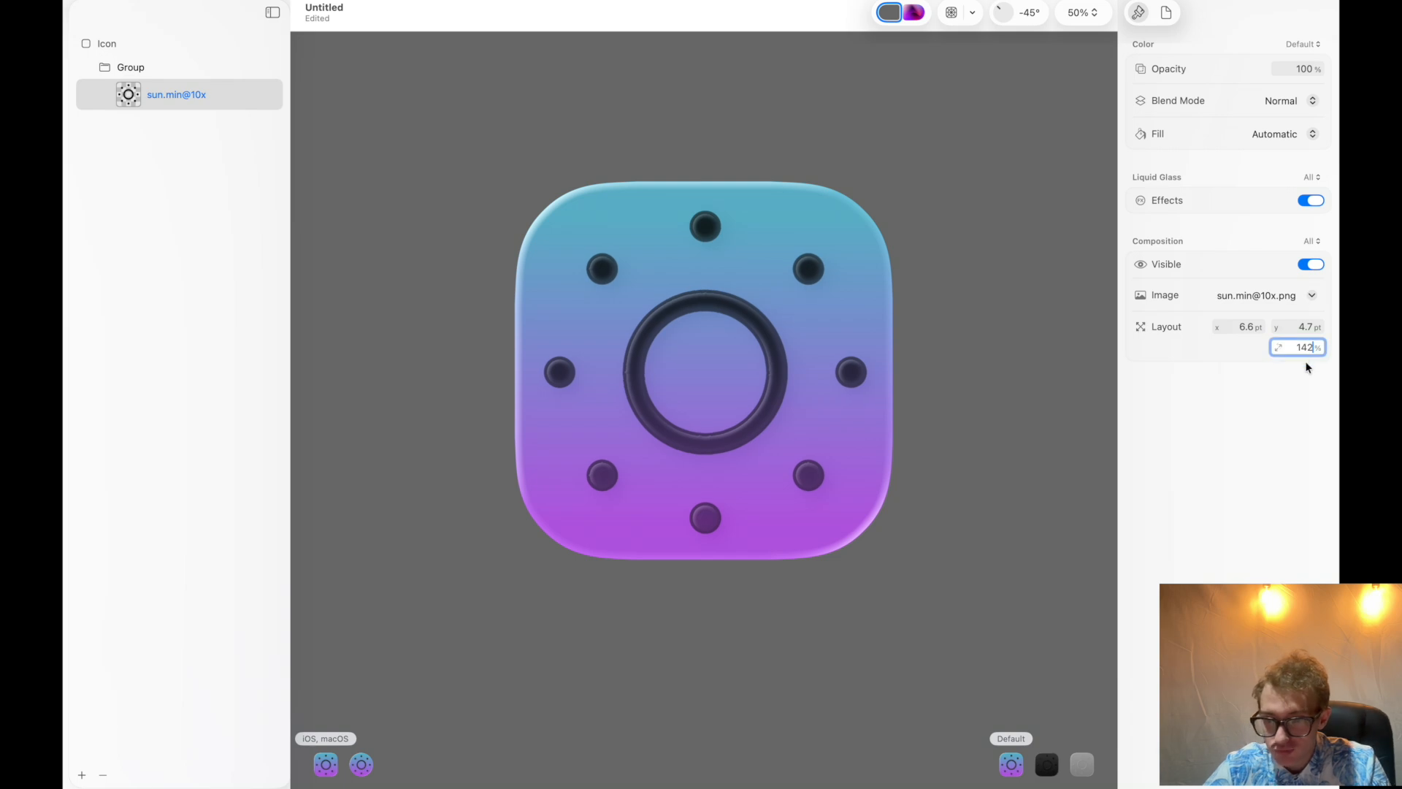
{"action": "left_click_drag", "start_coordinate": [1002, 13], "coordinate": [999, 33]}
{"action": "type", "text": "-2"}
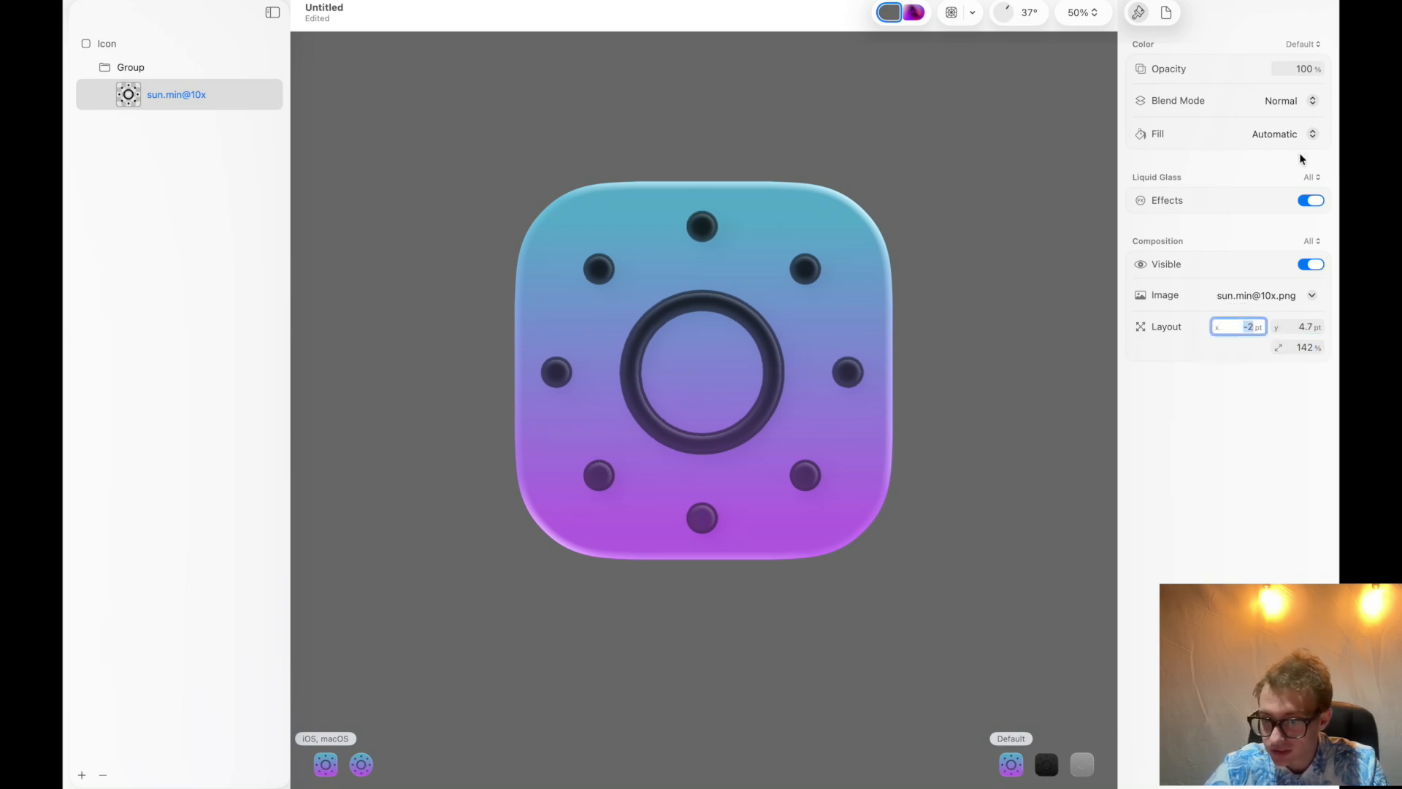
{"action": "mouse_move", "coordinate": [1288, 79]}
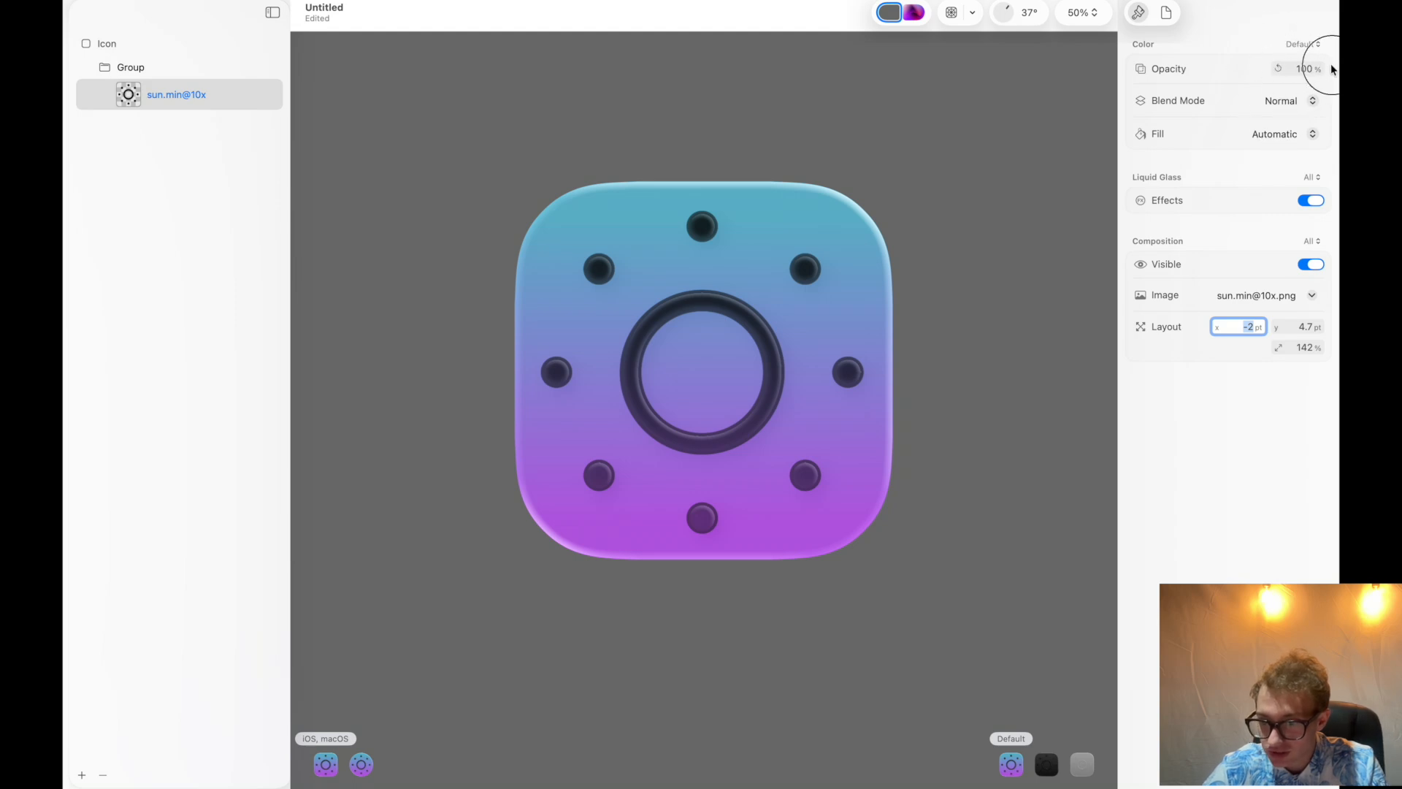
{"action": "left_click", "coordinate": [1309, 69]}
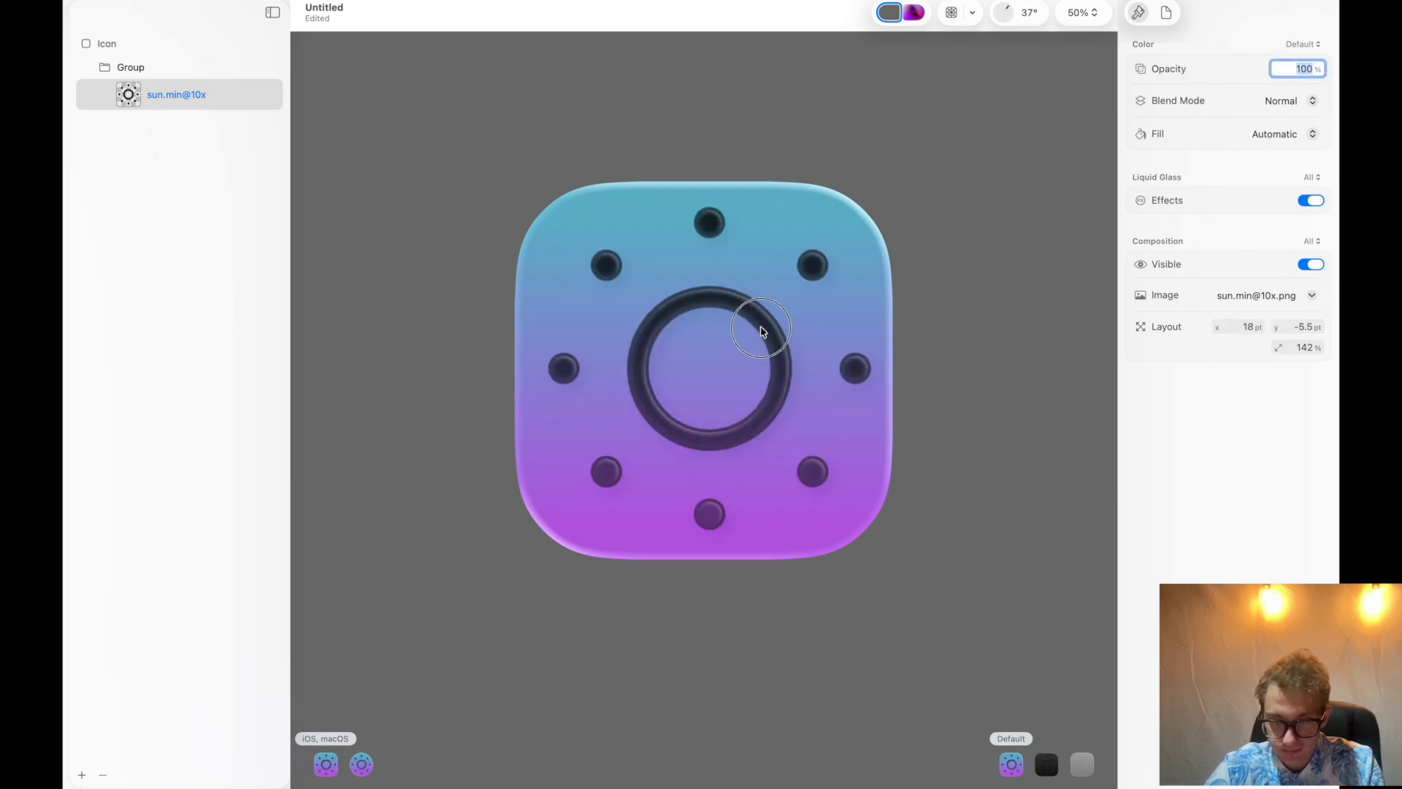
- Move the sun symbol back to the icon centre and keep its blend mode Normal
{"action": "left_click_drag", "start_coordinate": [759, 331], "coordinate": [702, 367]}
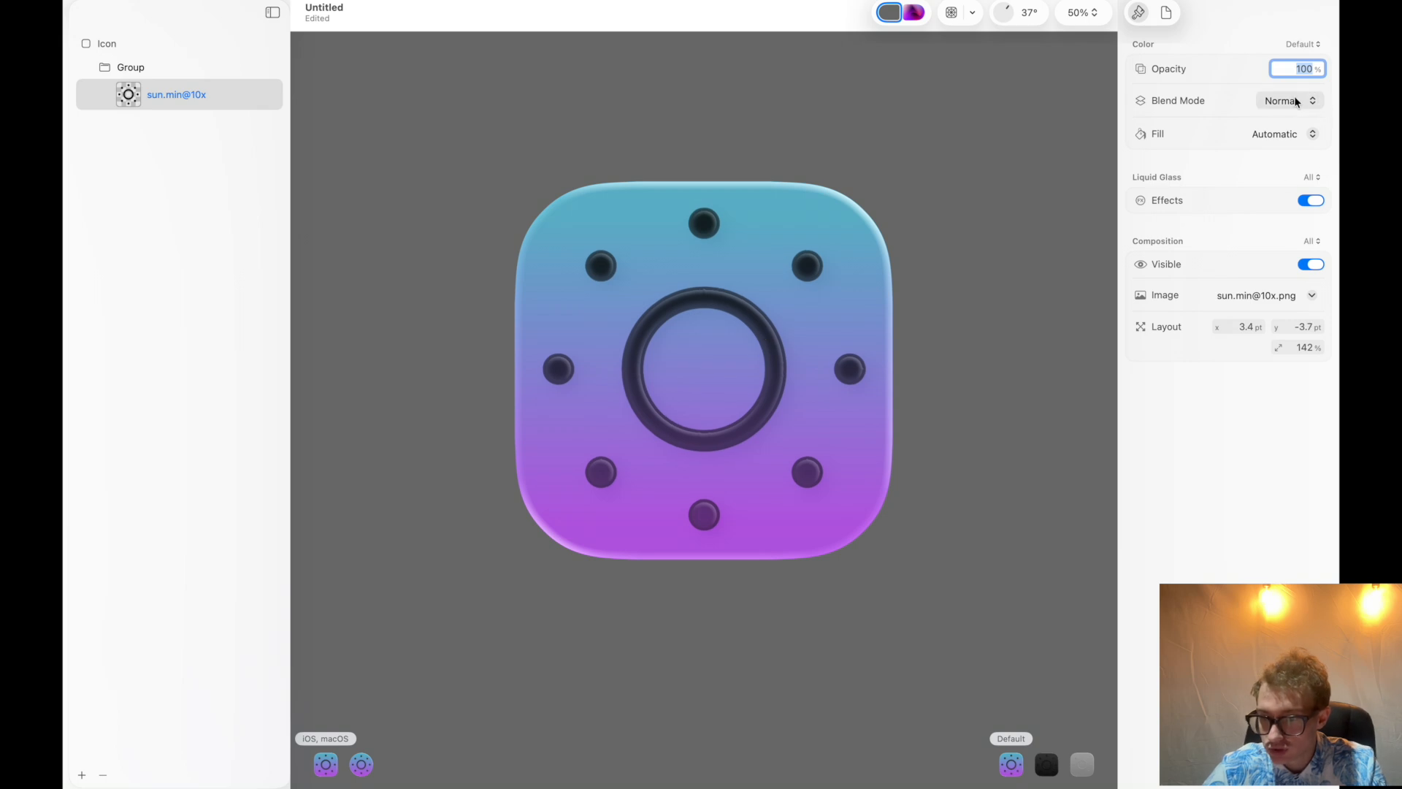
{"action": "left_click", "coordinate": [1288, 100]}
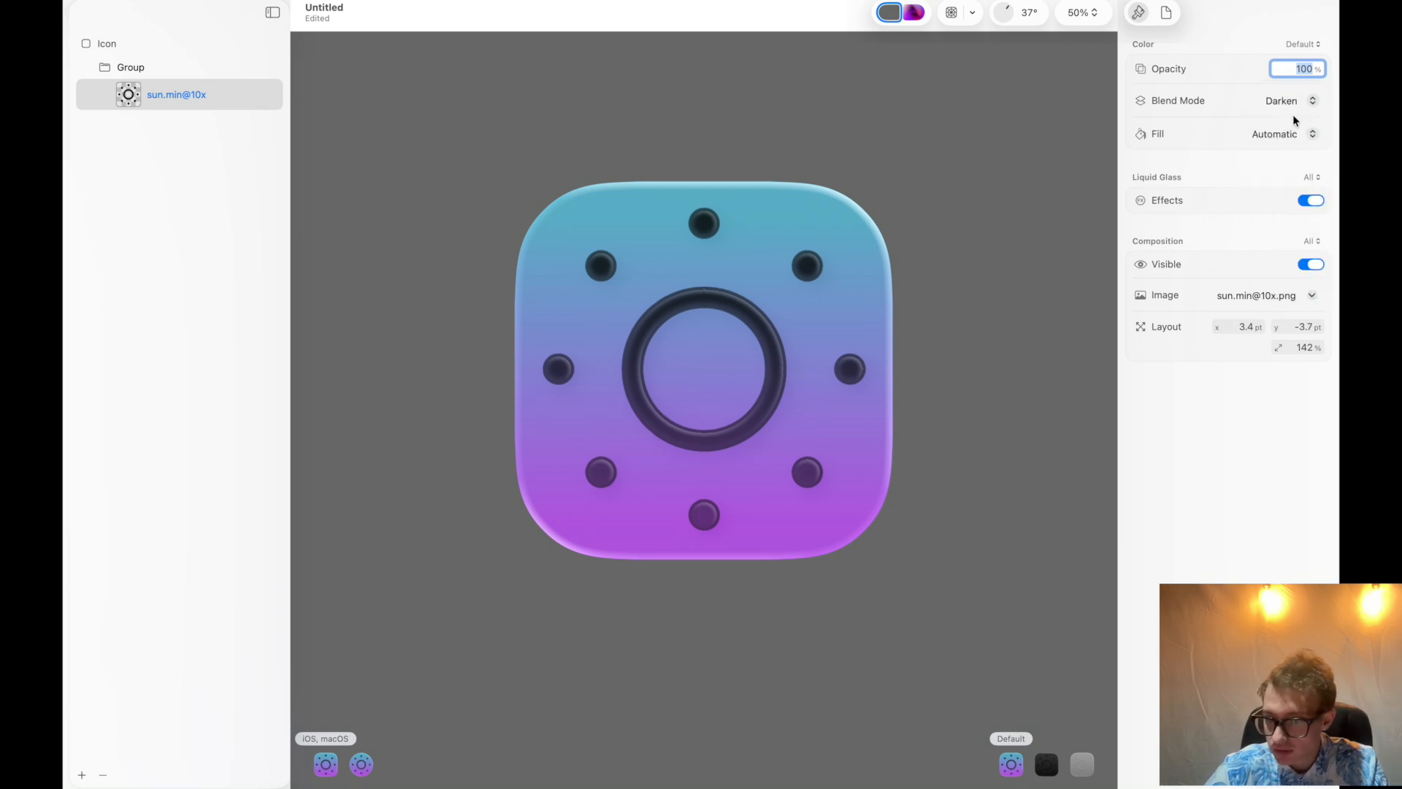
{"action": "left_click", "coordinate": [1281, 100]}
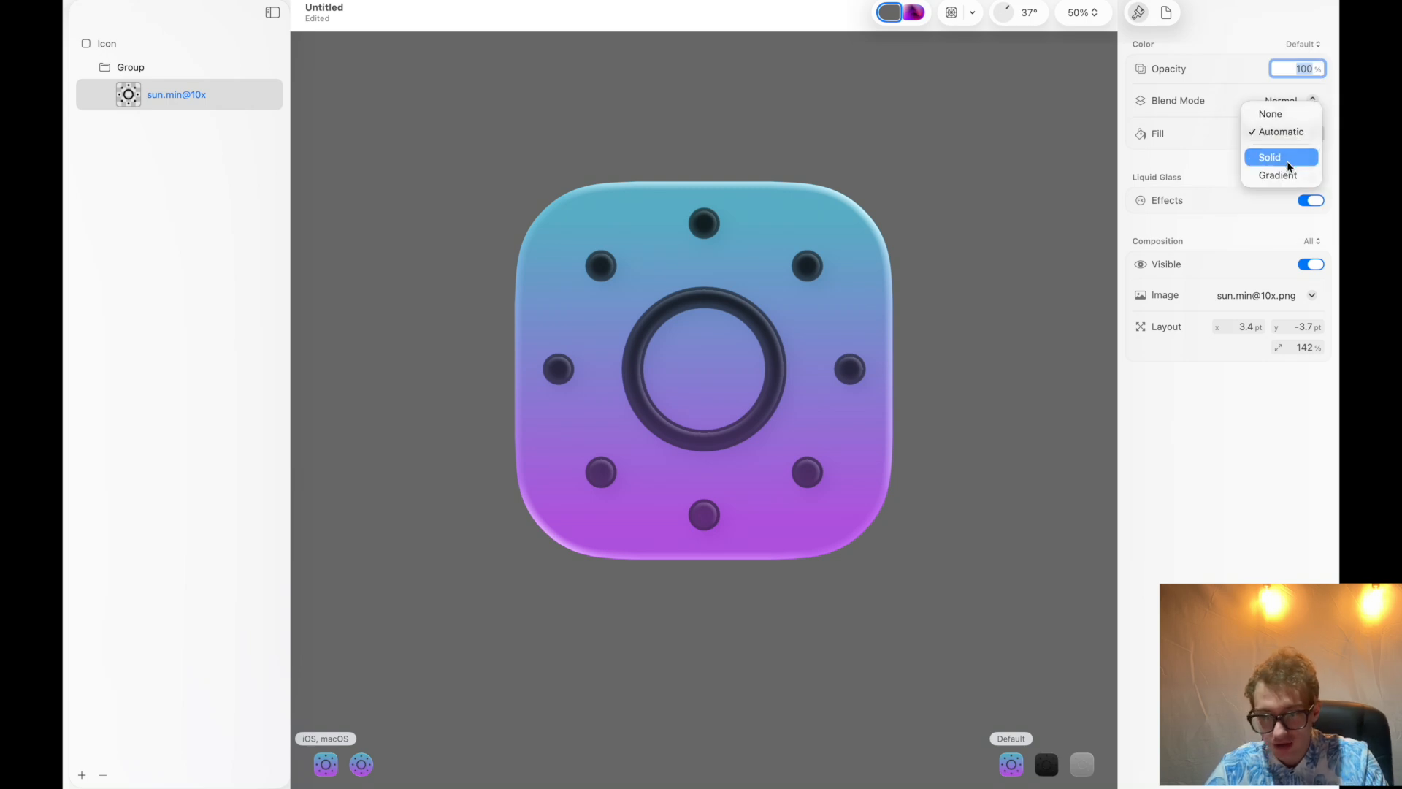
- Give the sun symbol a solid magenta fill and inspect its edges zoomed in, then fit to view
{"action": "left_click", "coordinate": [1269, 156]}
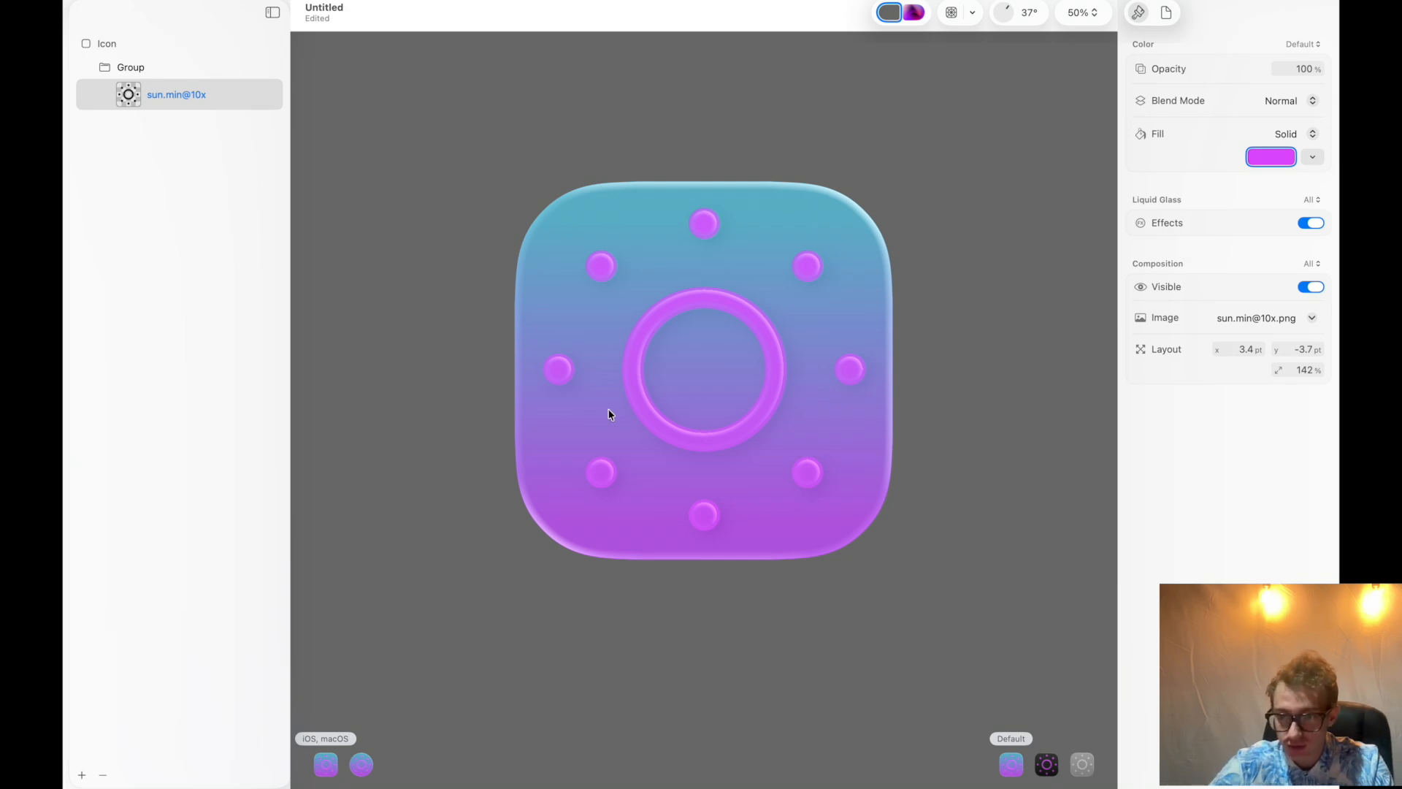
{"action": "mouse_move", "coordinate": [967, 190]}
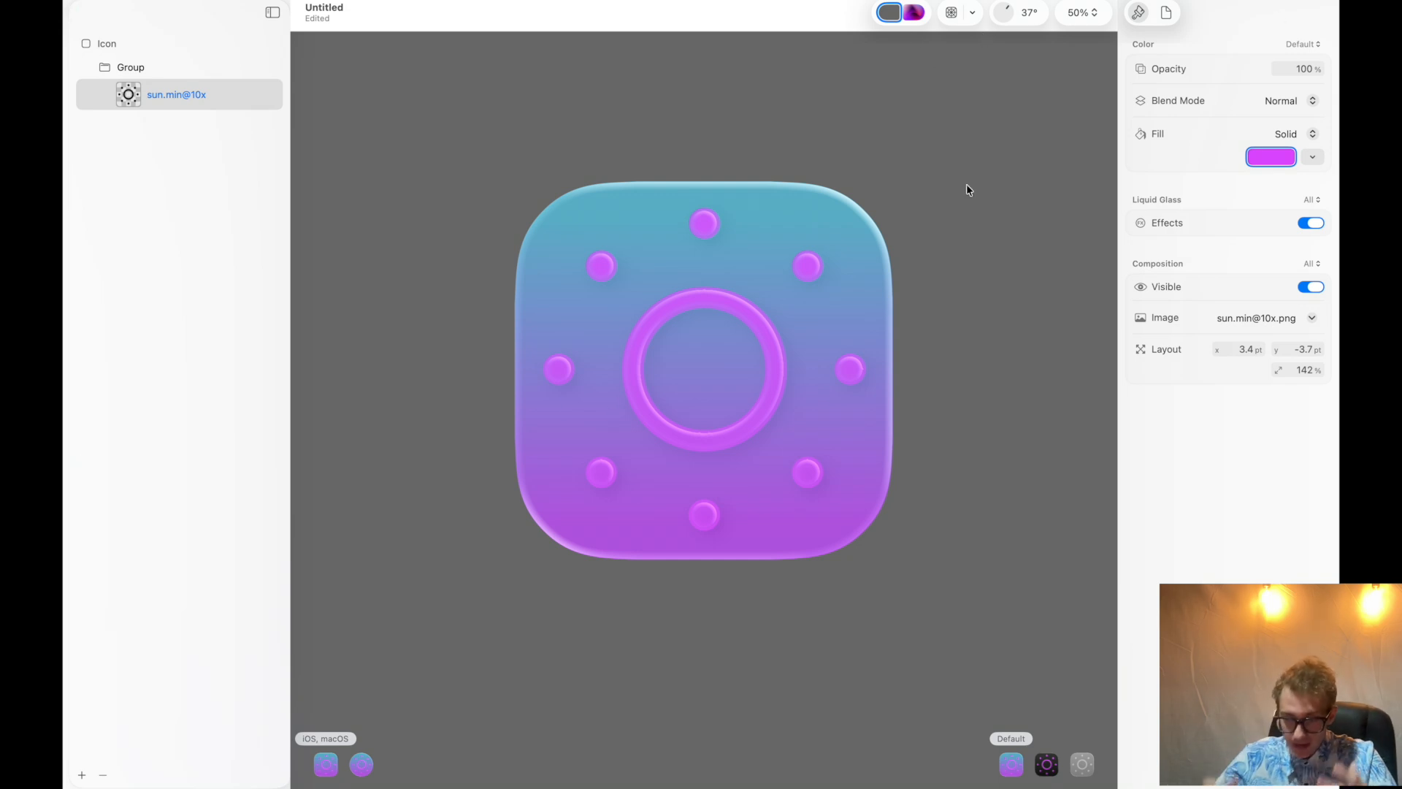
{"action": "mouse_move", "coordinate": [1046, 770]}
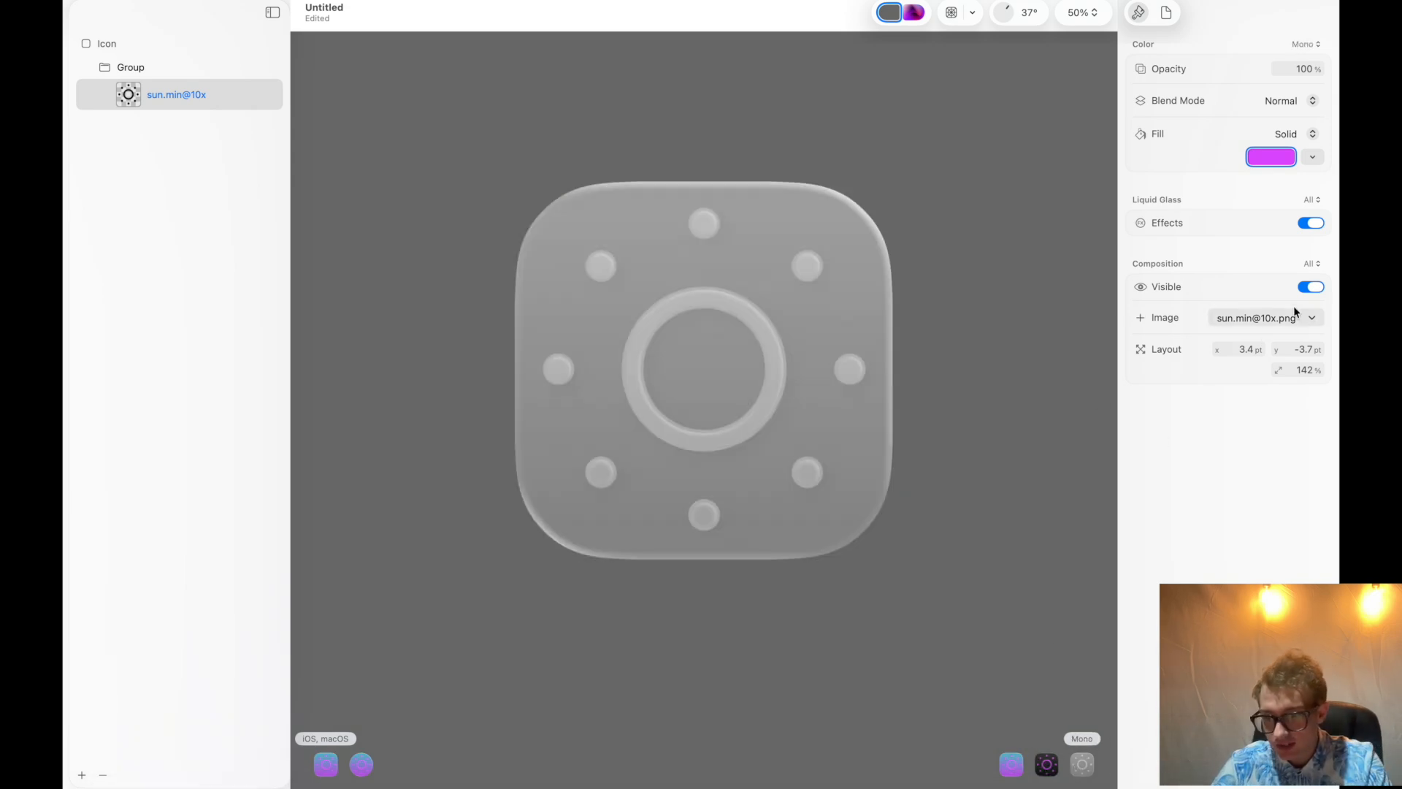
{"action": "left_click", "coordinate": [1312, 317]}
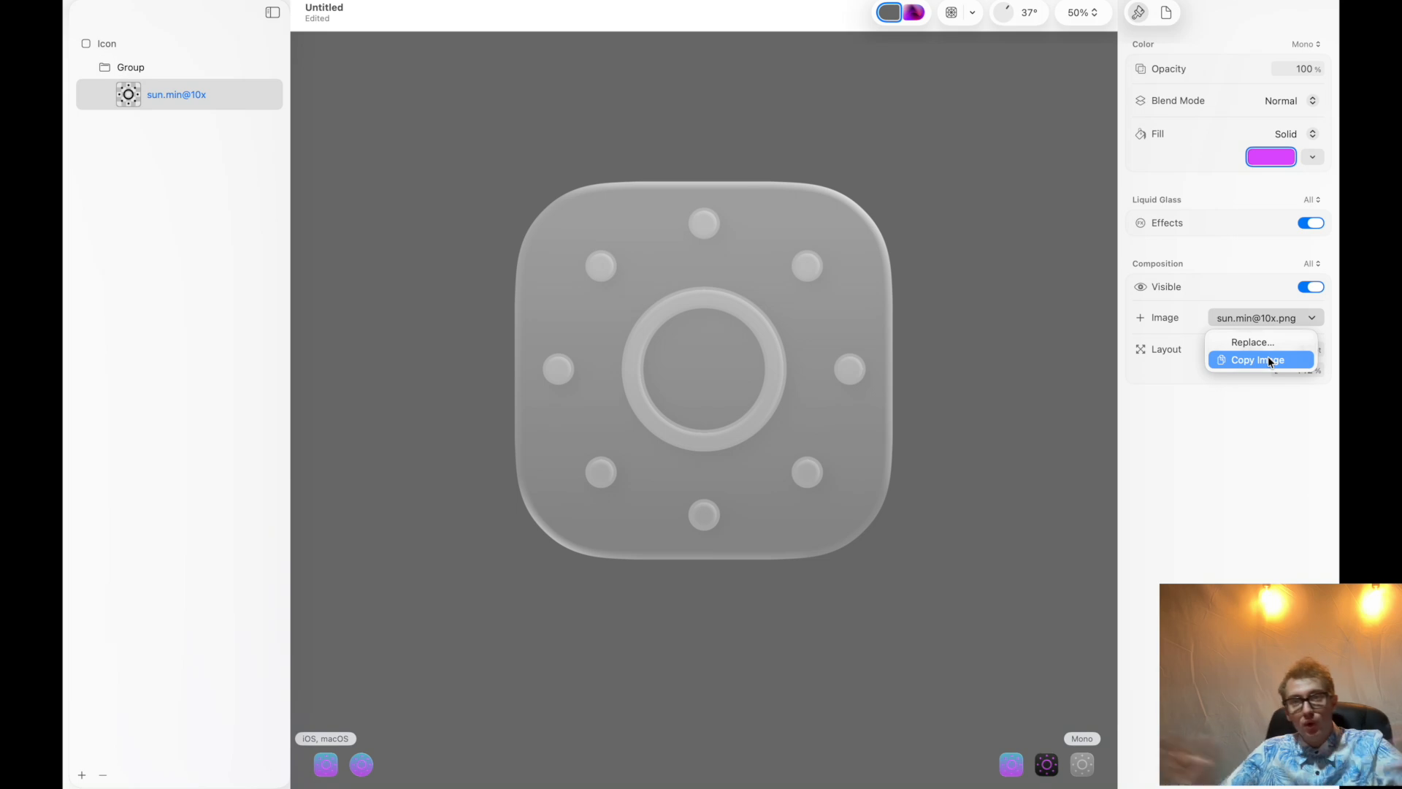
{"action": "mouse_move", "coordinate": [1252, 342]}
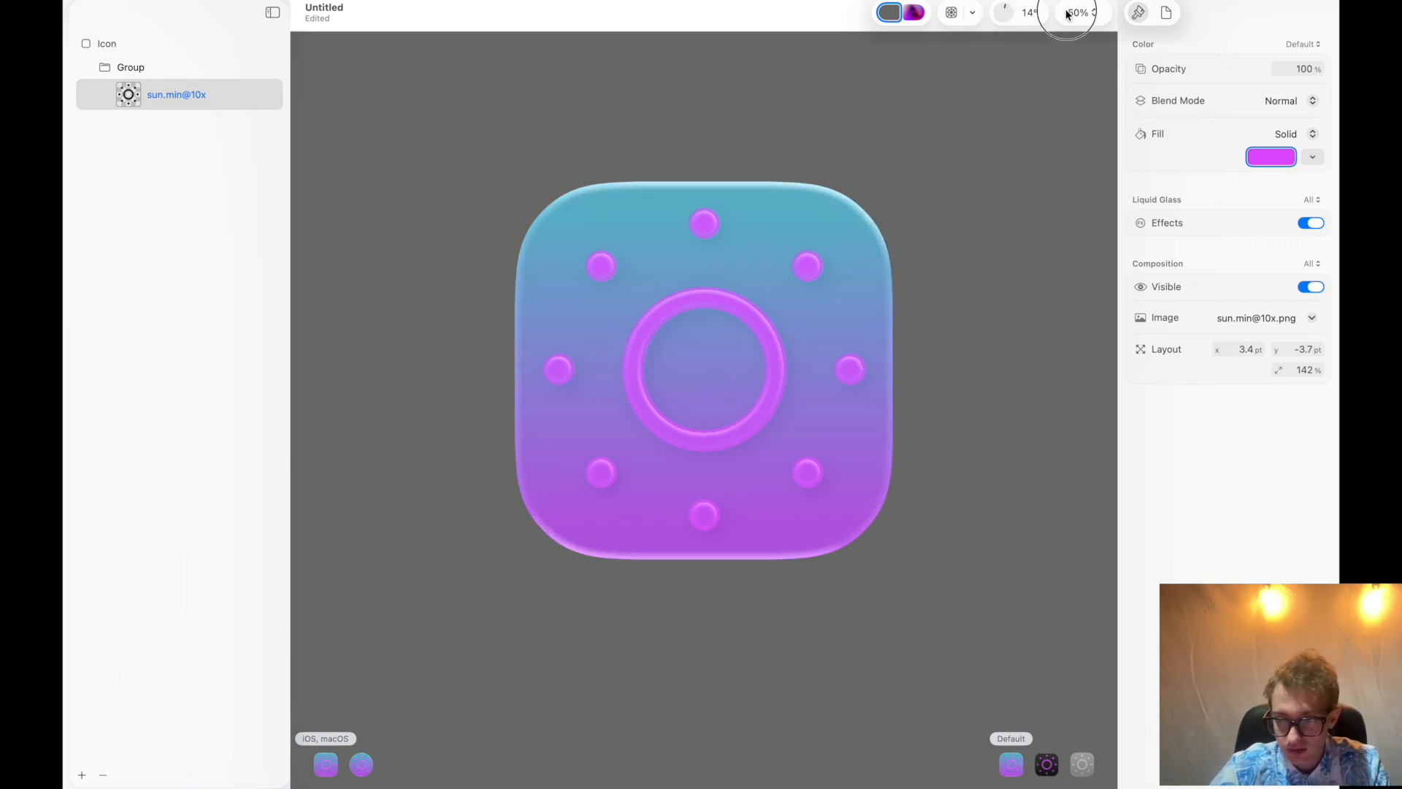
{"action": "left_click", "coordinate": [1078, 13]}
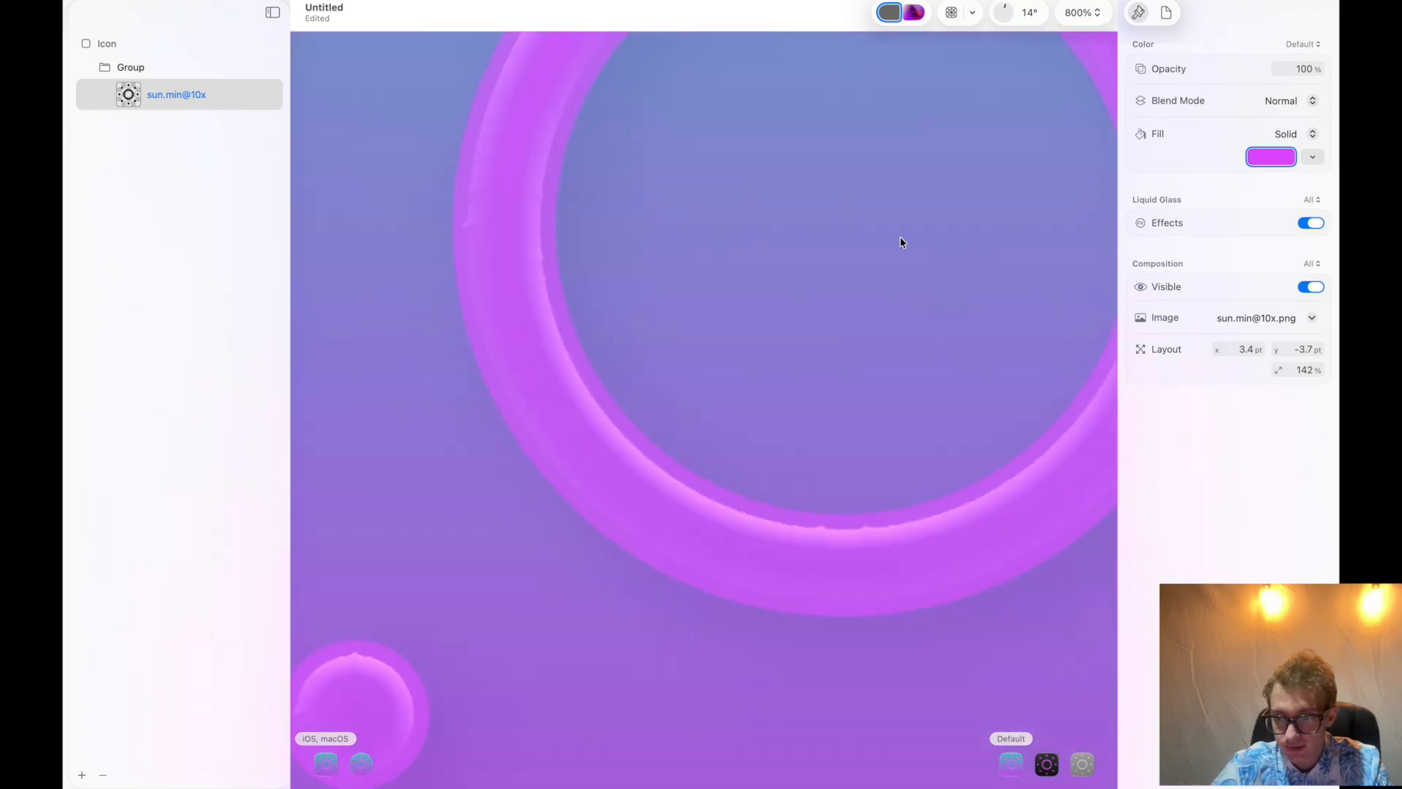
{"action": "left_click", "coordinate": [1167, 12]}
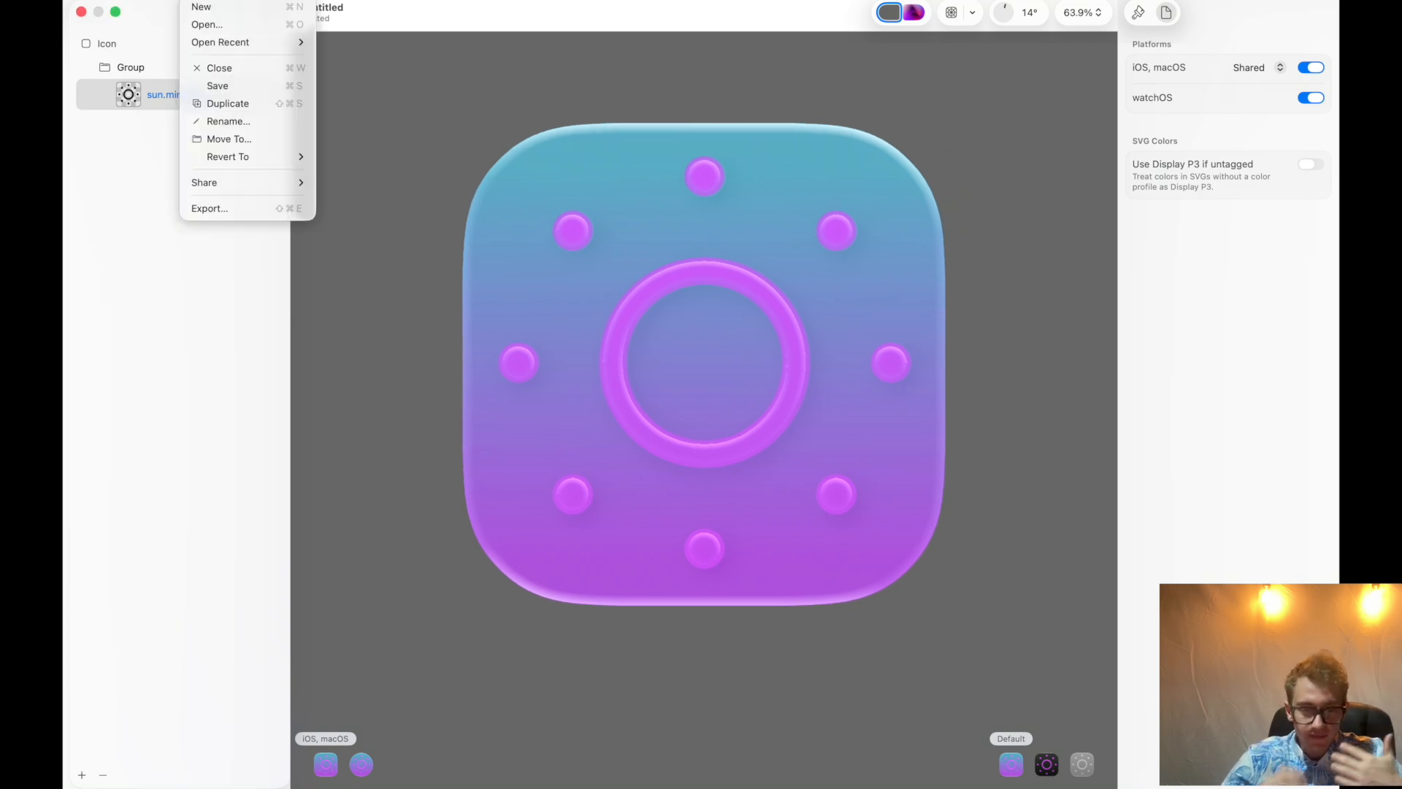
- Save the icon document to the Desktop as 'test'
{"action": "left_click", "coordinate": [218, 84]}
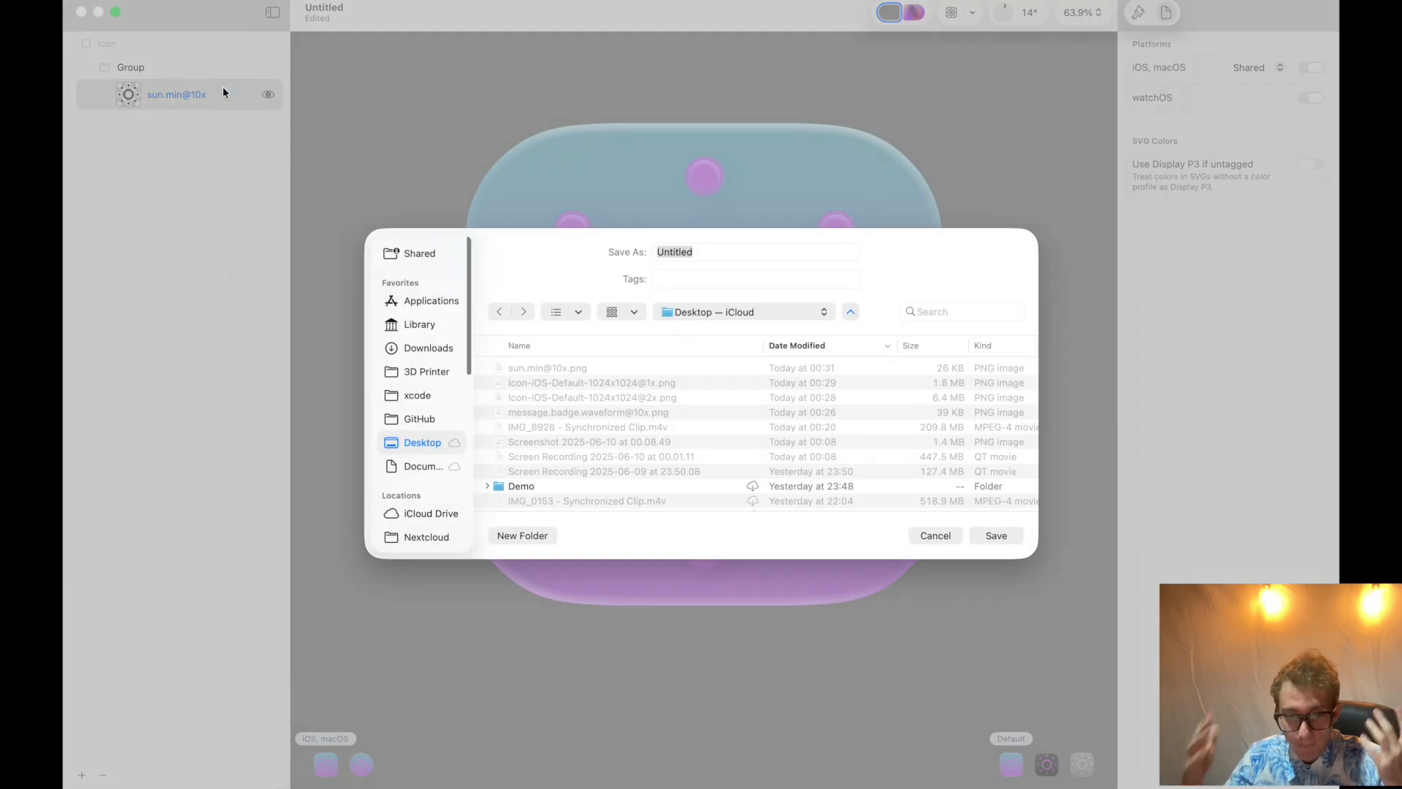
{"action": "left_click", "coordinate": [755, 251]}
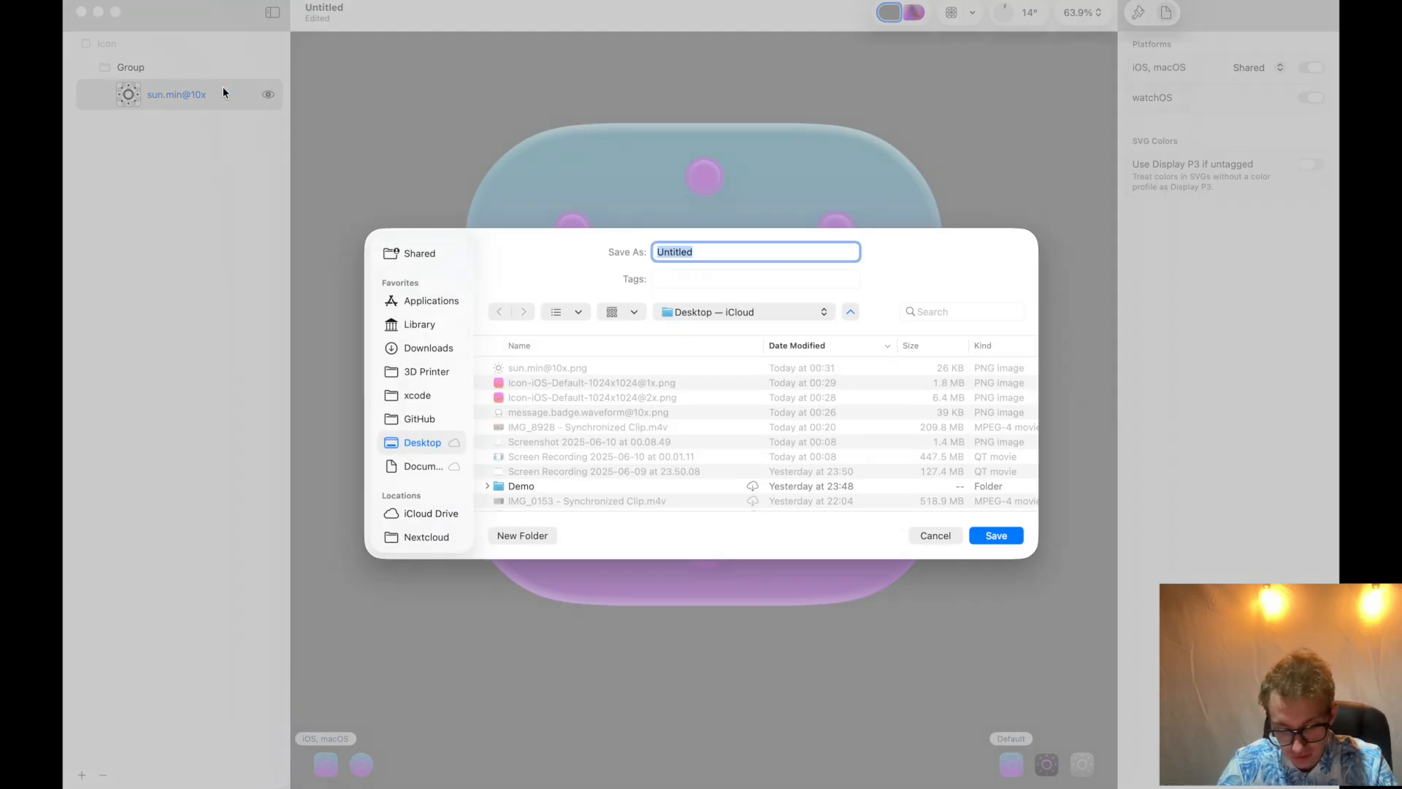
{"action": "type", "text": "test"}
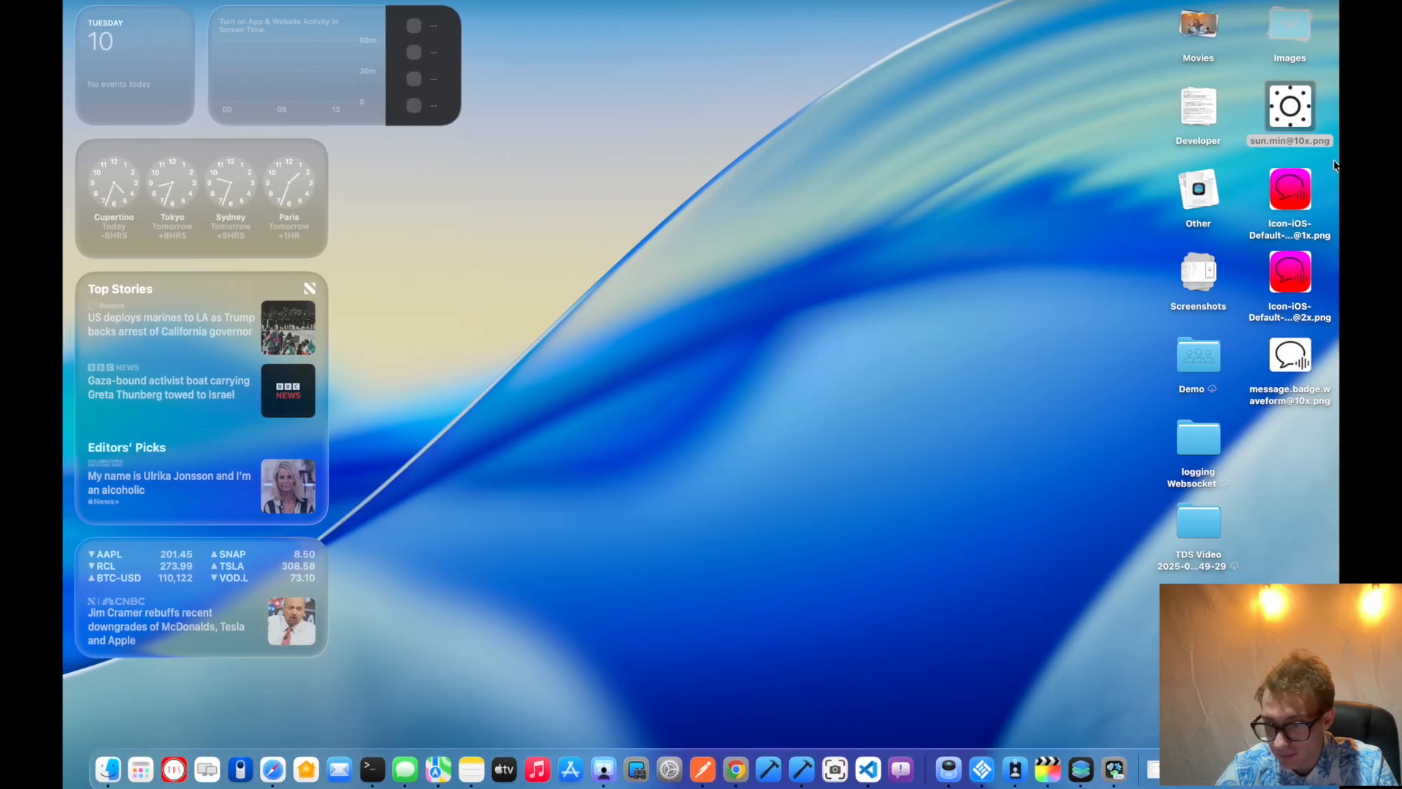
- Inspect the saved test icon package in Finder, showing its Assets folder and icon.json
{"action": "left_click", "coordinate": [107, 768]}
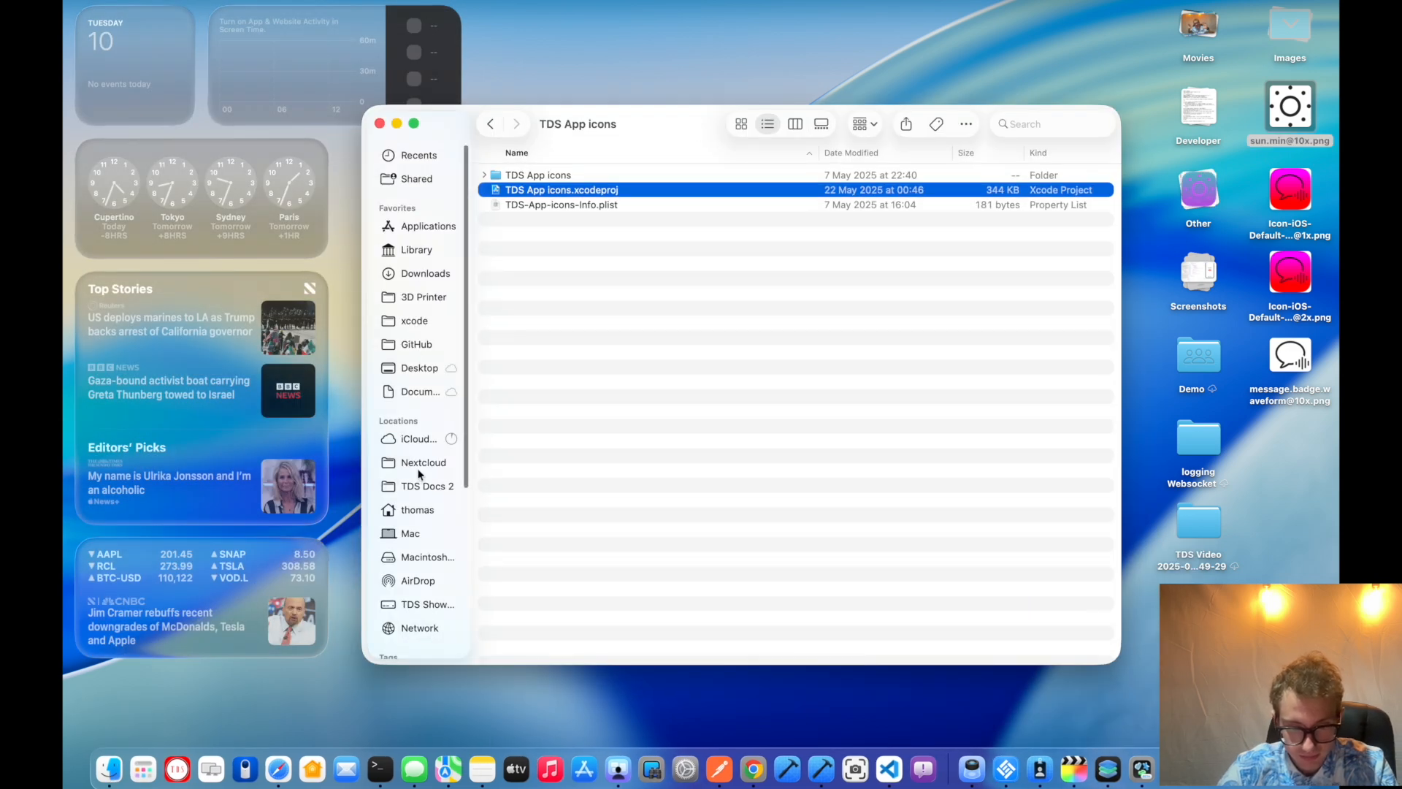
{"action": "left_click", "coordinate": [419, 368]}
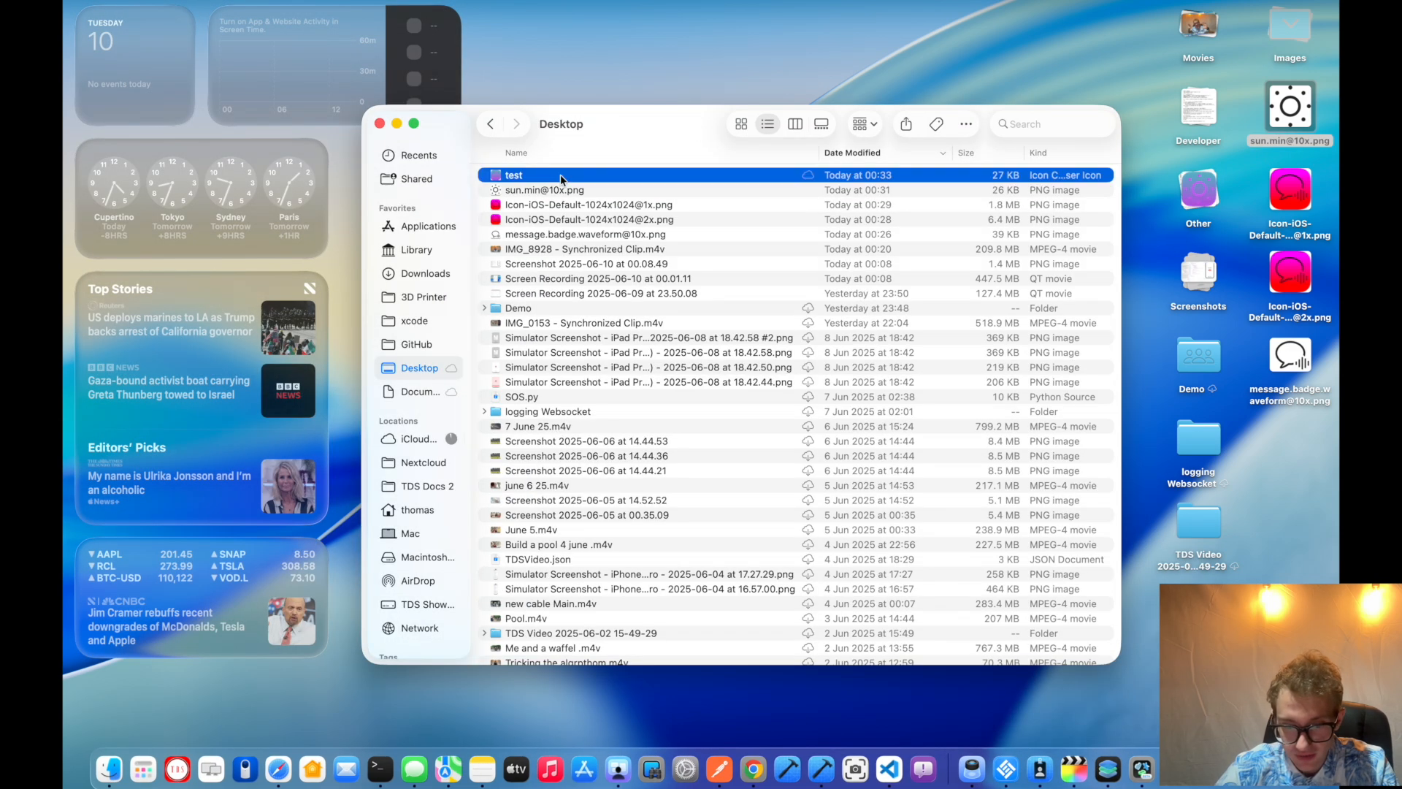
{"action": "double_click", "coordinate": [514, 174]}
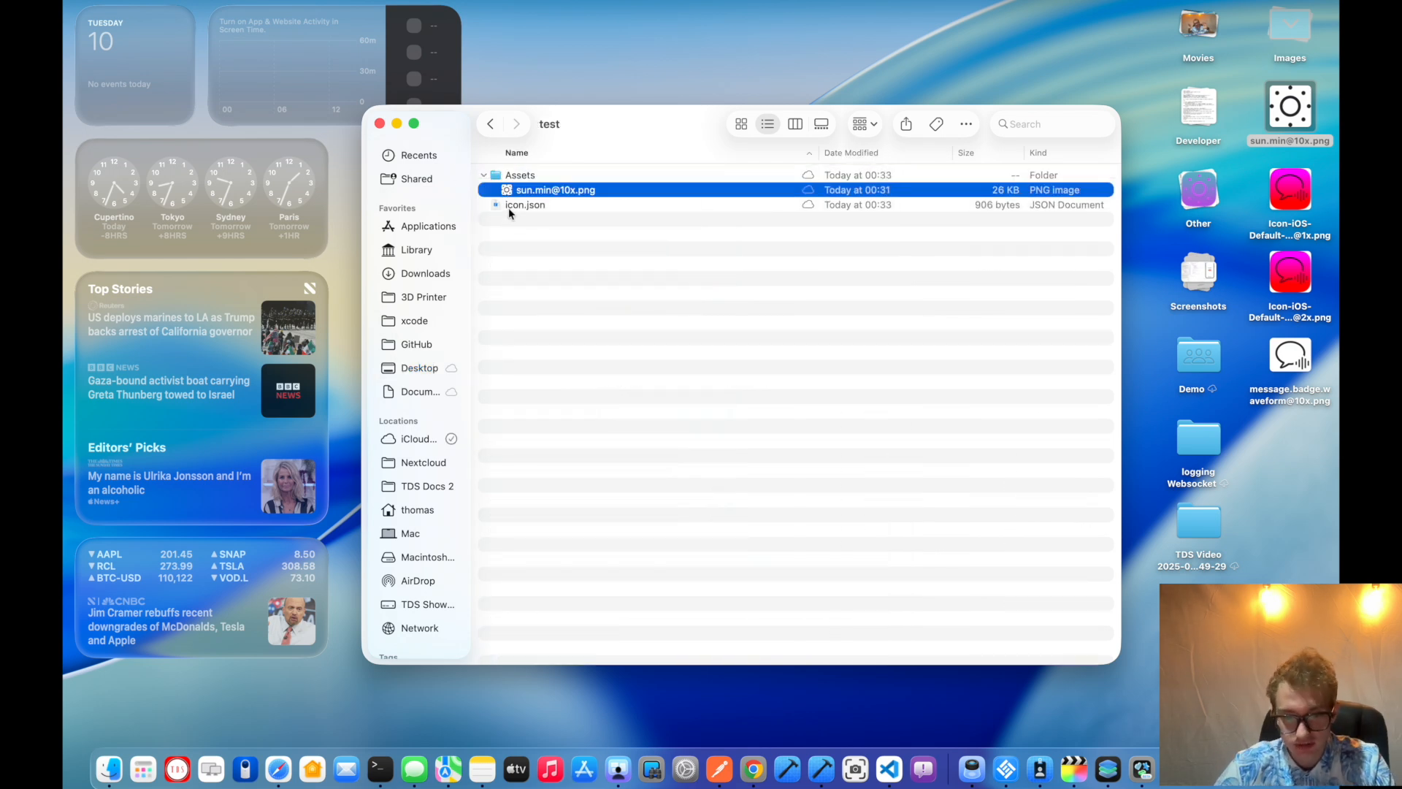
{"action": "right_click", "coordinate": [524, 205]}
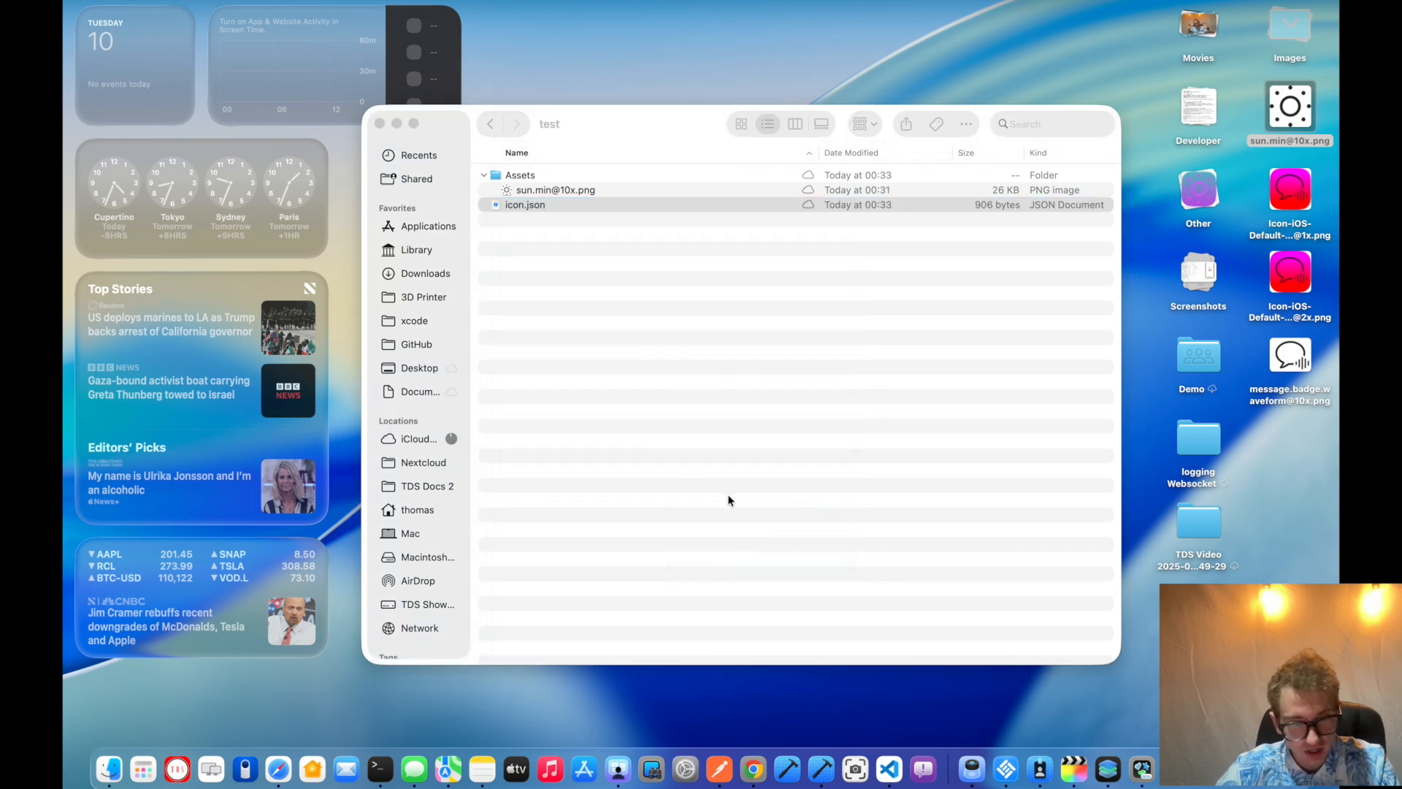
{"action": "double_click", "coordinate": [525, 205]}
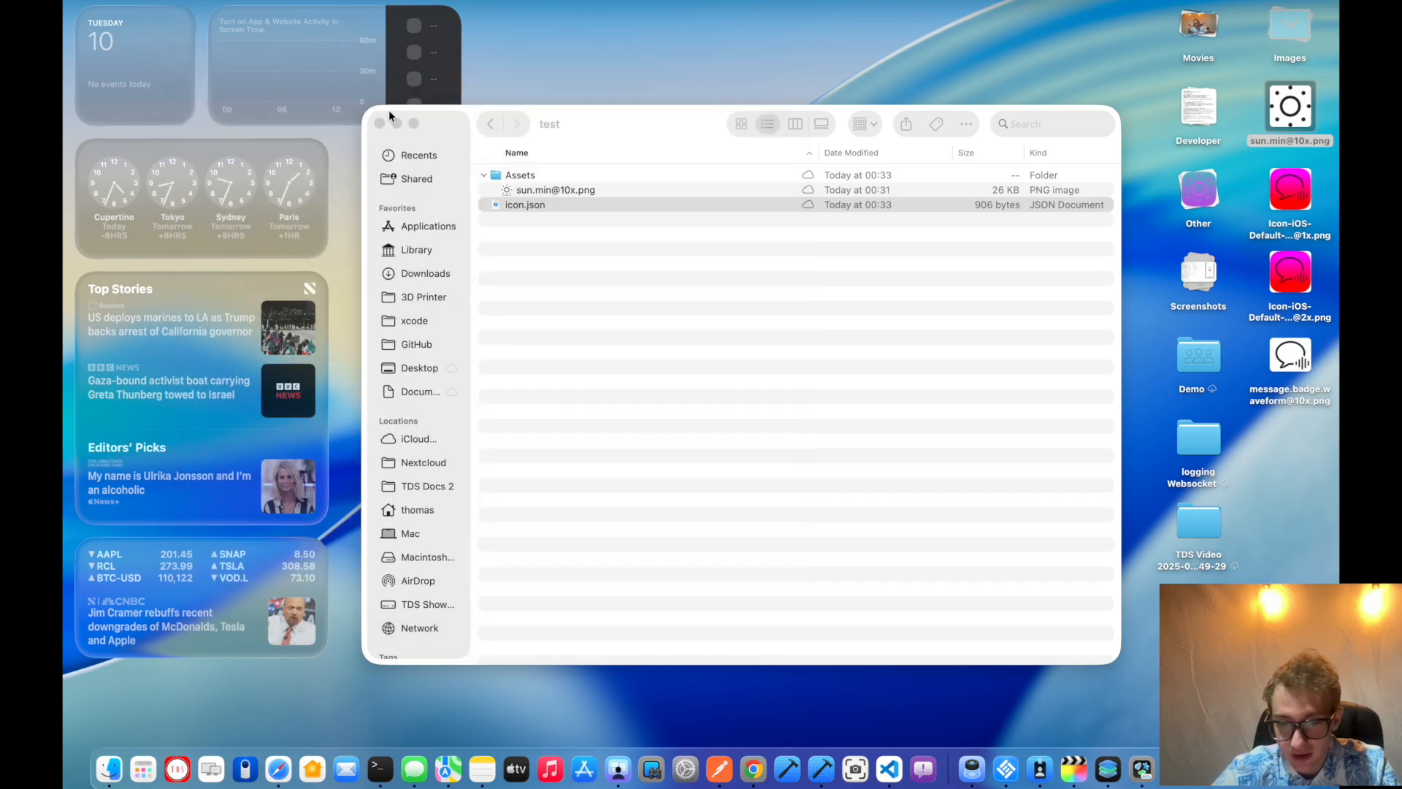
- Reopen the saved test icon in Icon Composer
{"action": "double_click", "coordinate": [555, 189]}
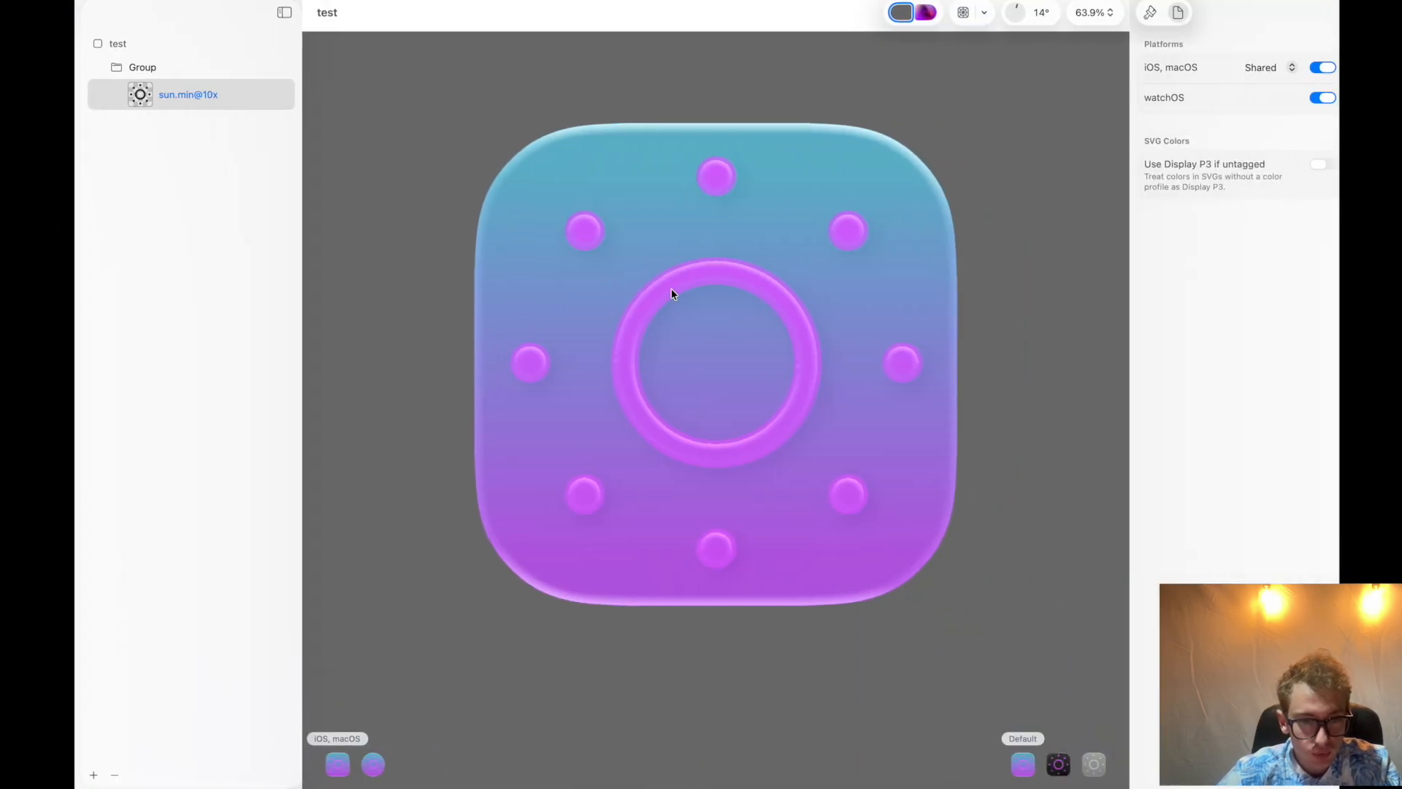
- Export the icon as an iOS Default PNG at 1024 pt, 2x, with angle -110
{"action": "left_click", "coordinate": [178, 12]}
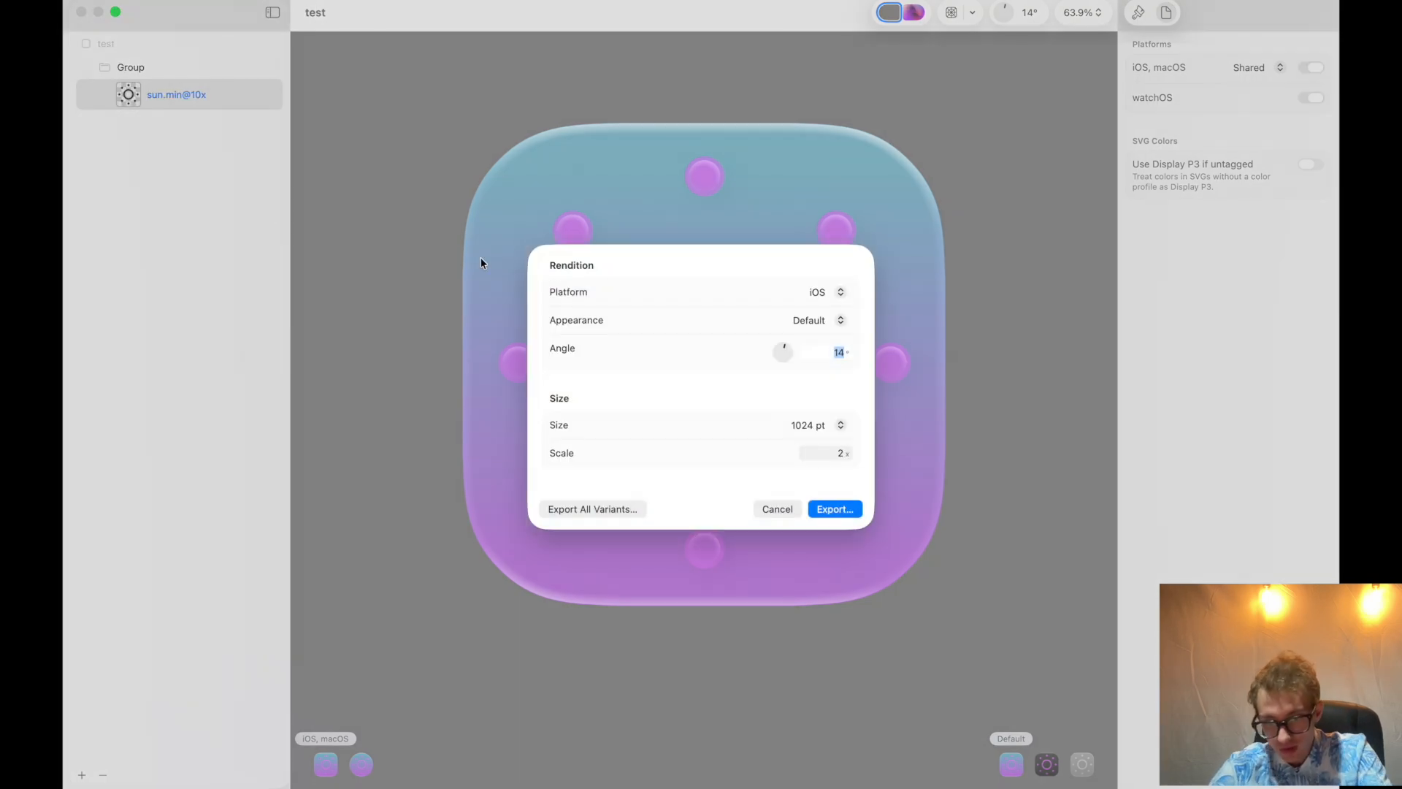
{"action": "left_click", "coordinate": [827, 292]}
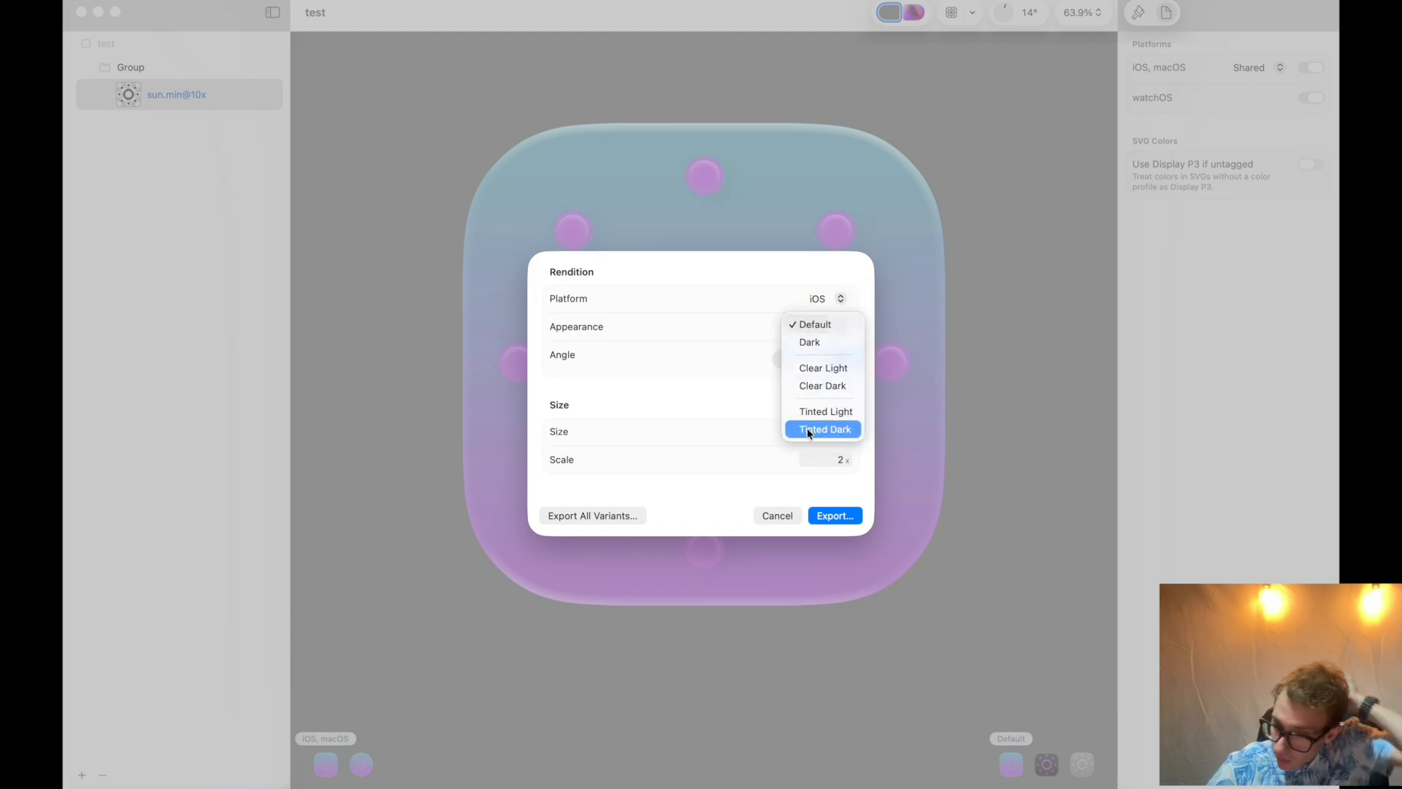
{"action": "left_click", "coordinate": [814, 324]}
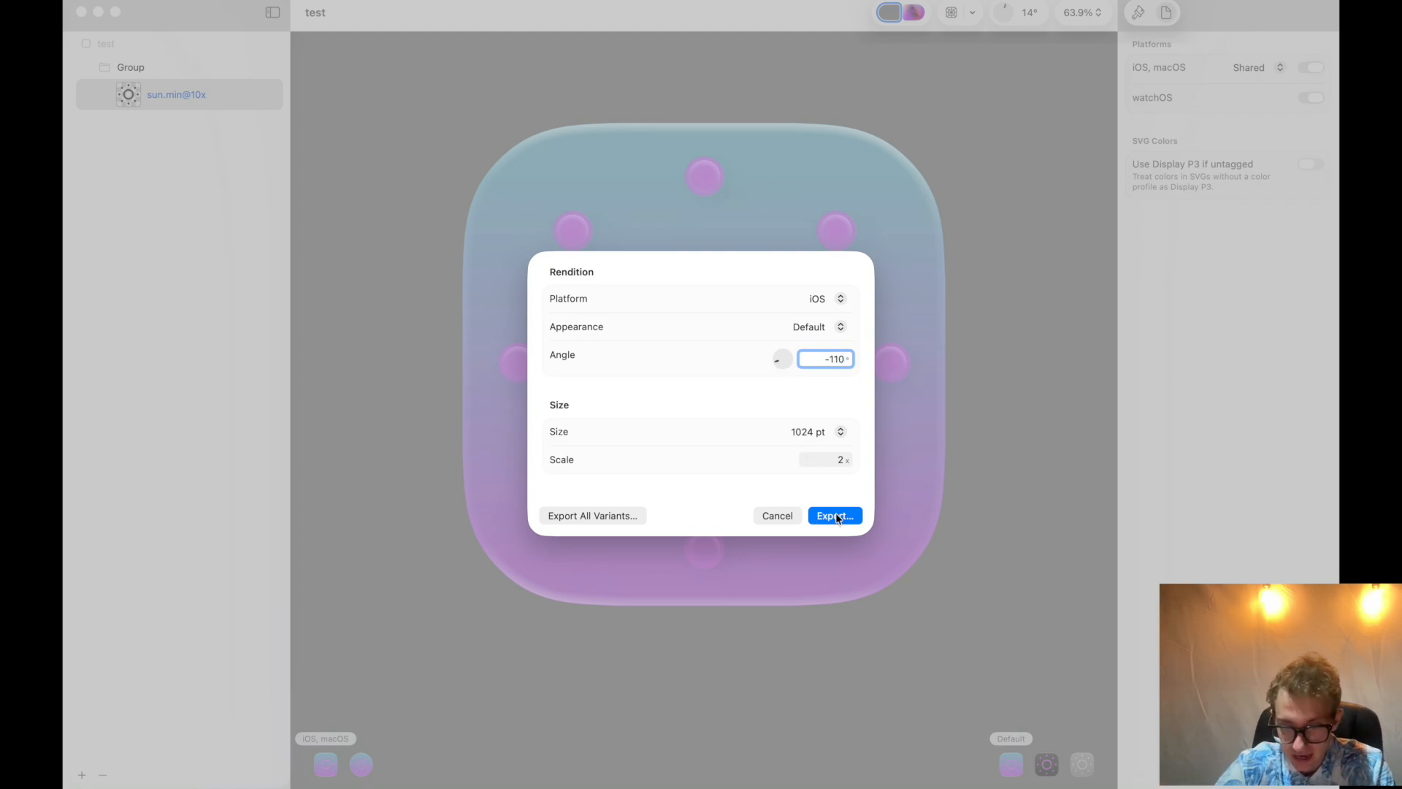
{"action": "left_click", "coordinate": [834, 515]}
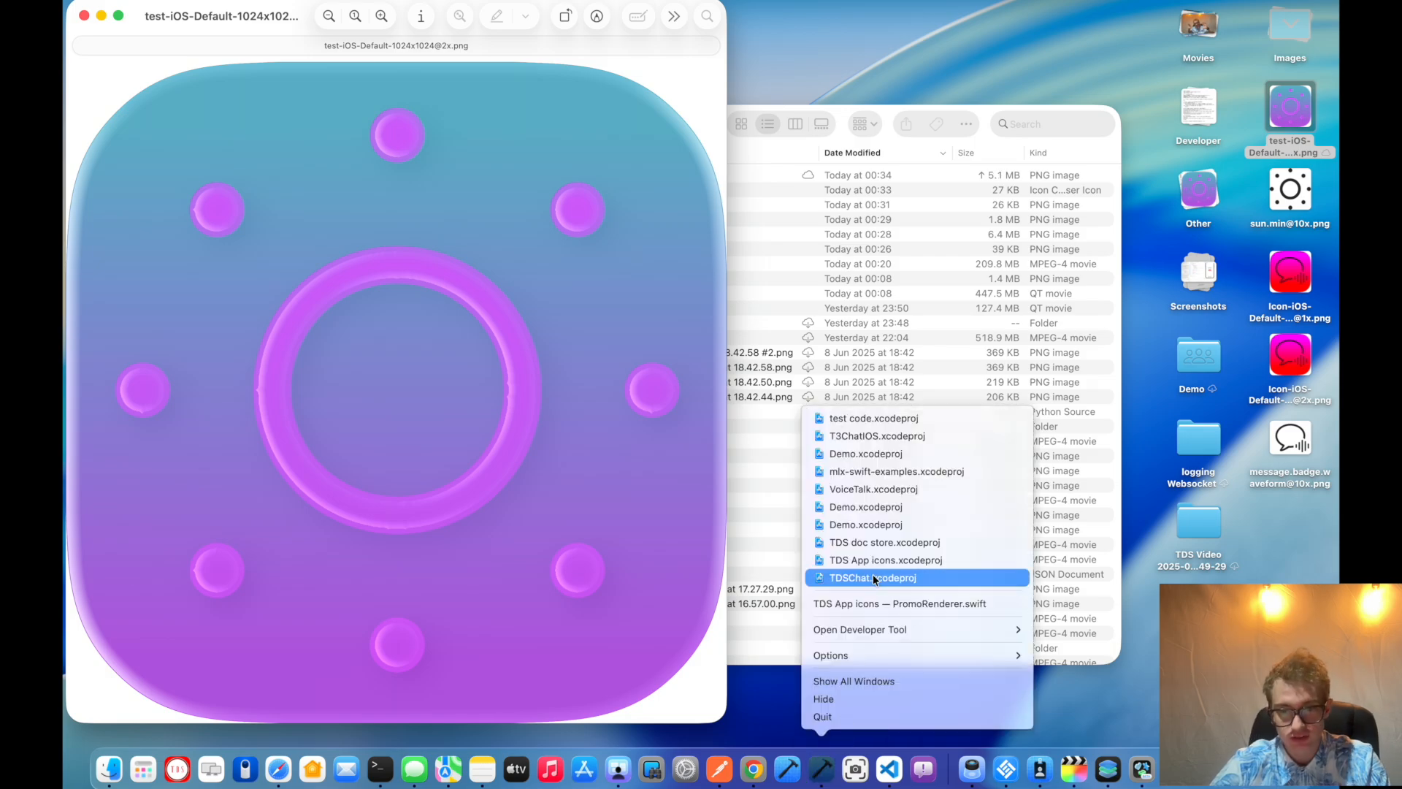
- Open the TDSChat project in Xcode and select the AppIcon's Tinted 1024 pt slot
{"action": "left_click", "coordinate": [873, 577]}
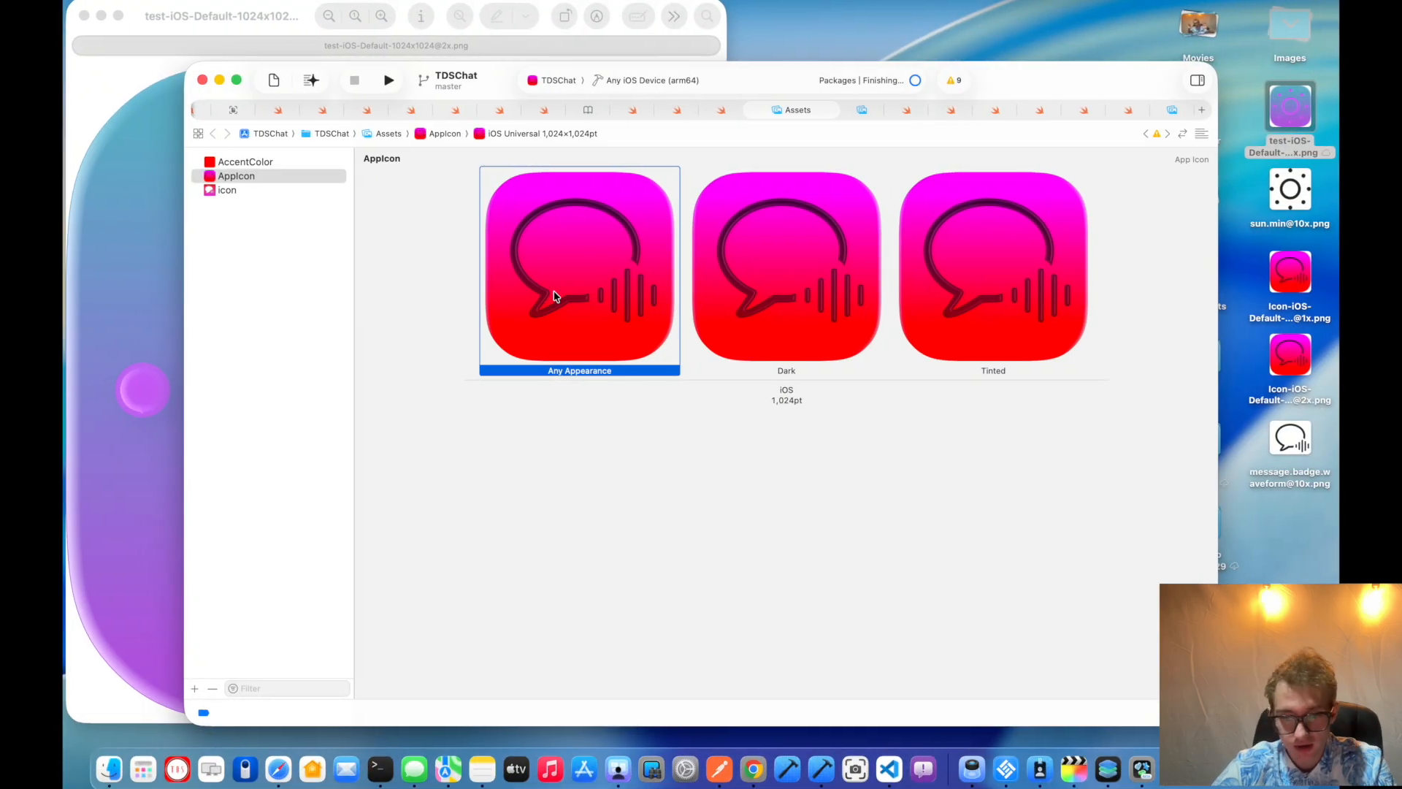
{"action": "left_click", "coordinate": [993, 269]}
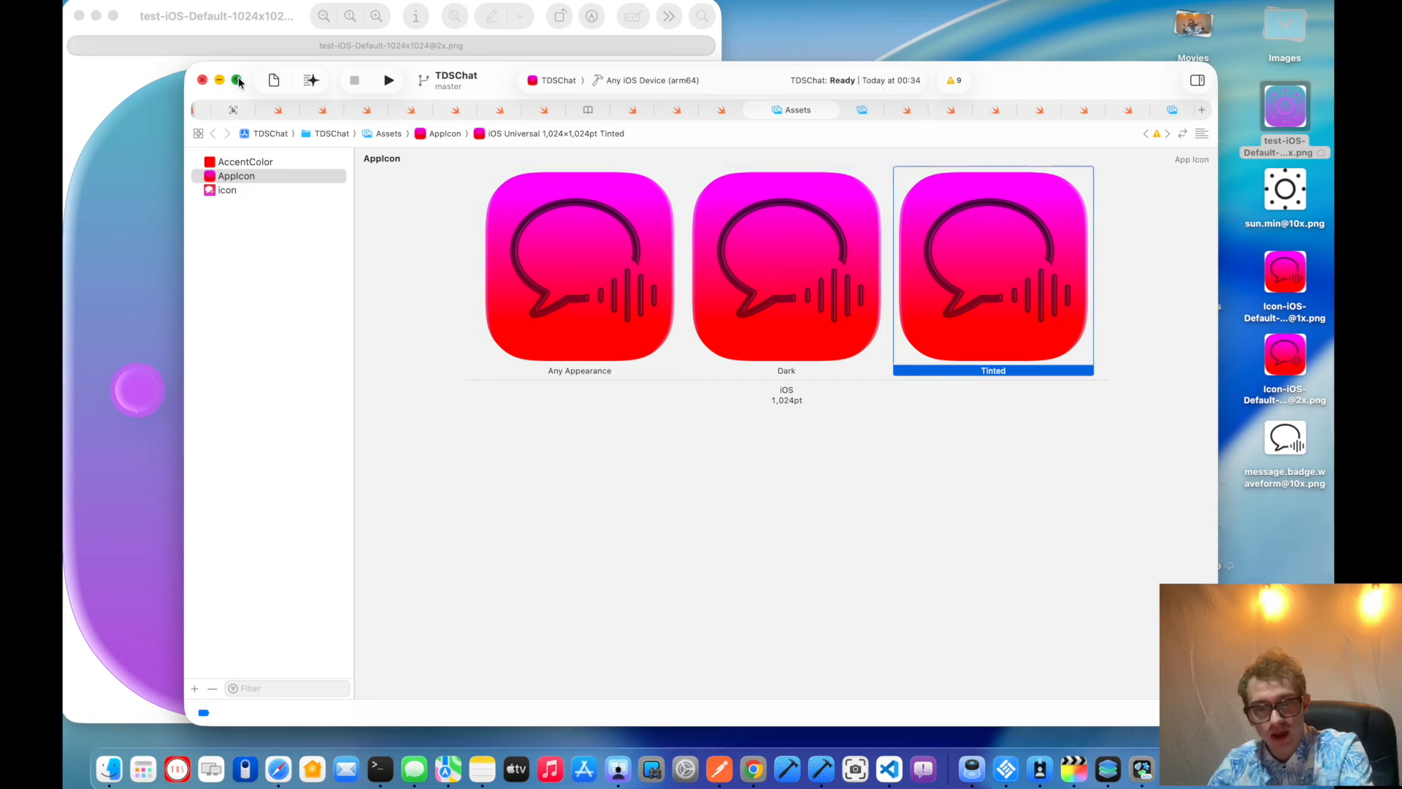